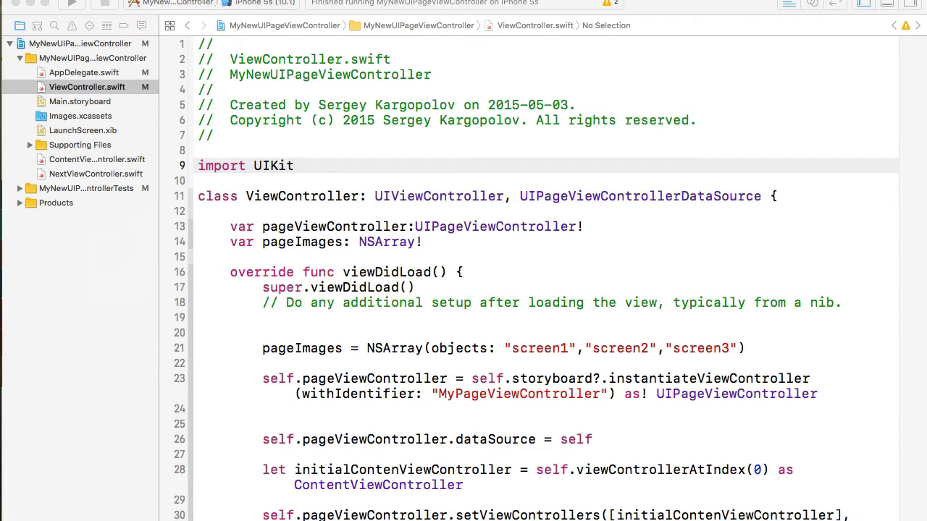
pyautogui.moveTo(528, 78)
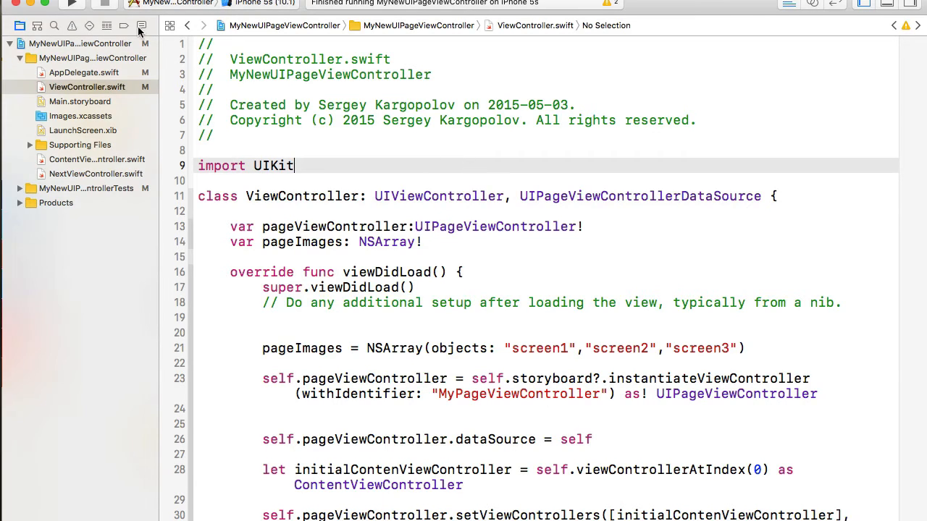
# Step: Build and run the page-view app on the iPhone 5s simulator
pyautogui.click(71, 5)
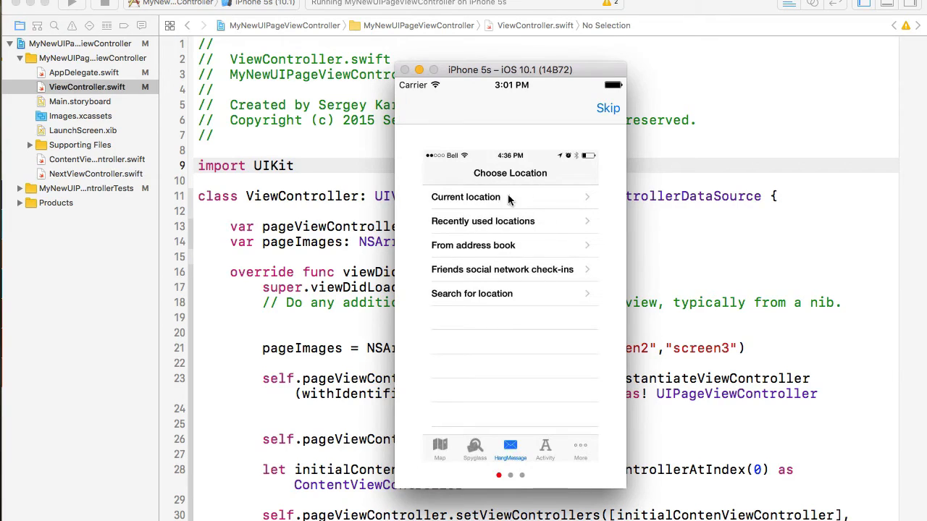
pyautogui.moveTo(521, 230)
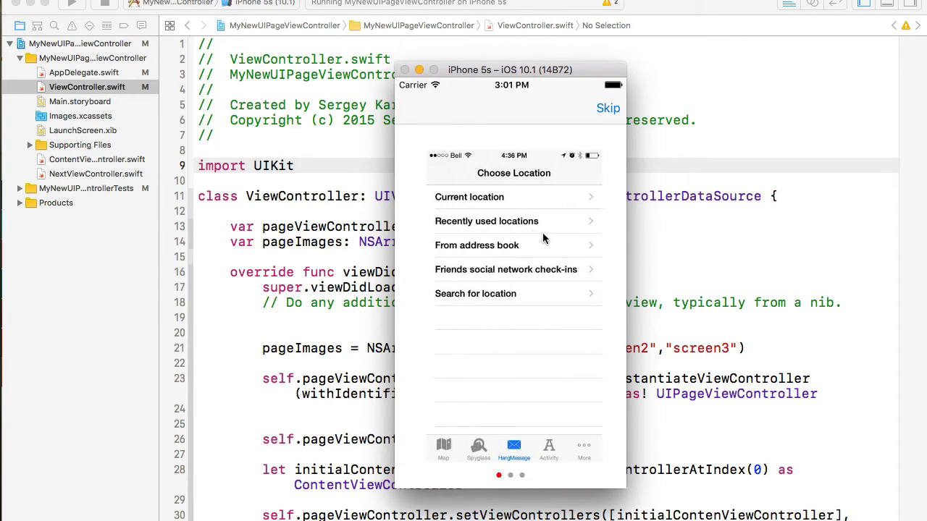
# Step: Advance through the second and last intro pages, then tap Skip to reach 'Next new'
pyautogui.click(583, 447)
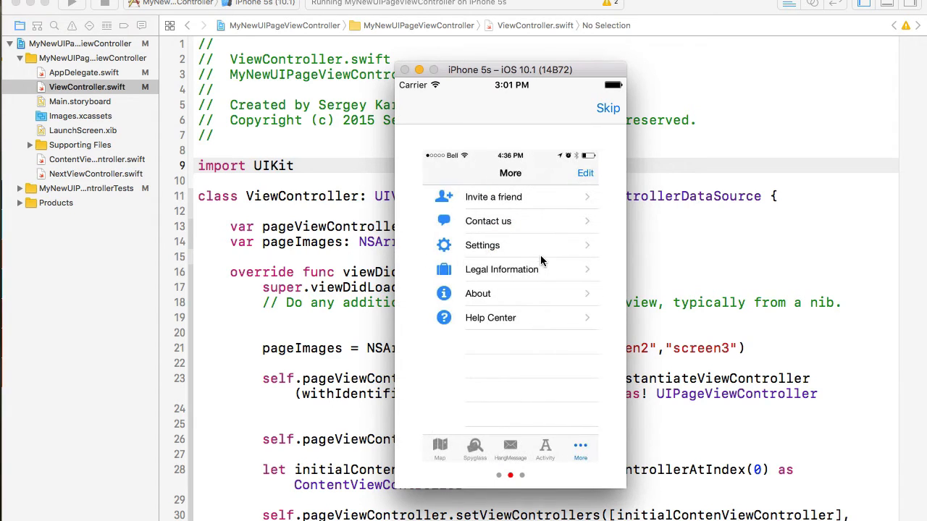
pyautogui.click(439, 447)
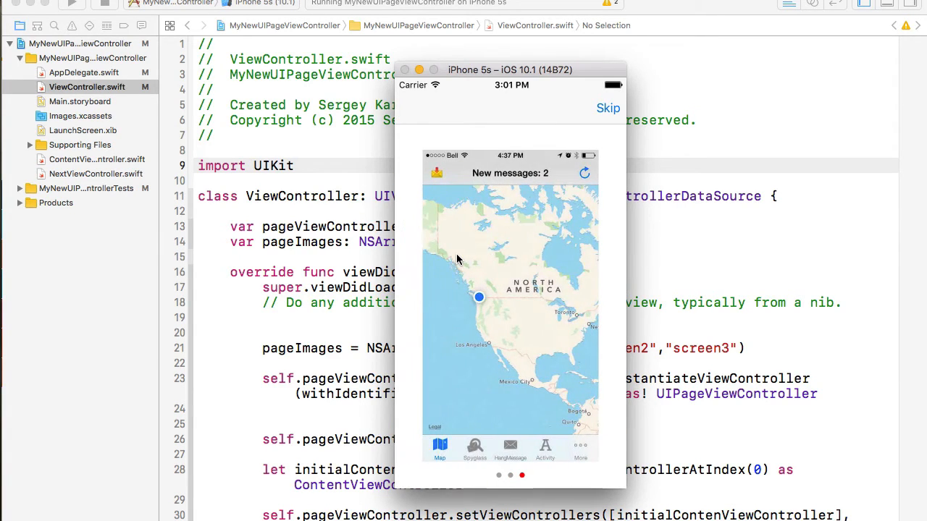
pyautogui.moveTo(534, 200)
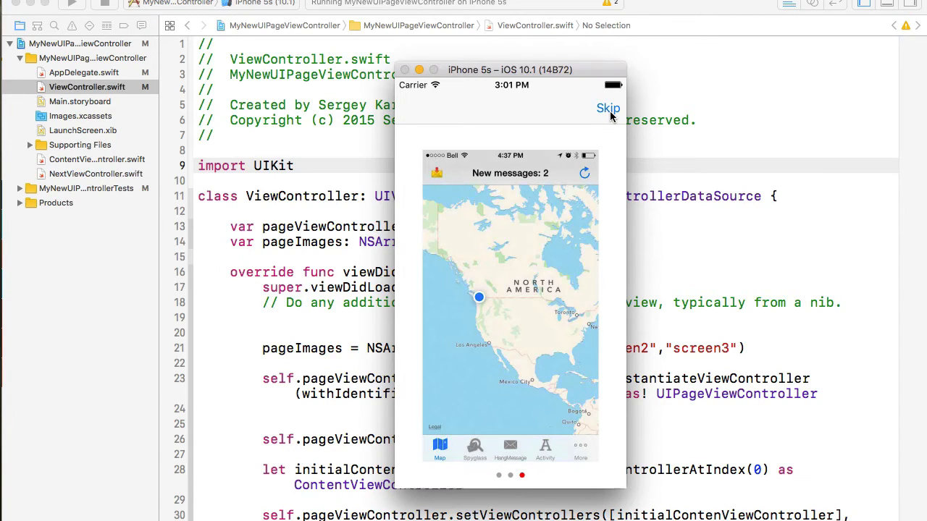
pyautogui.moveTo(603, 117)
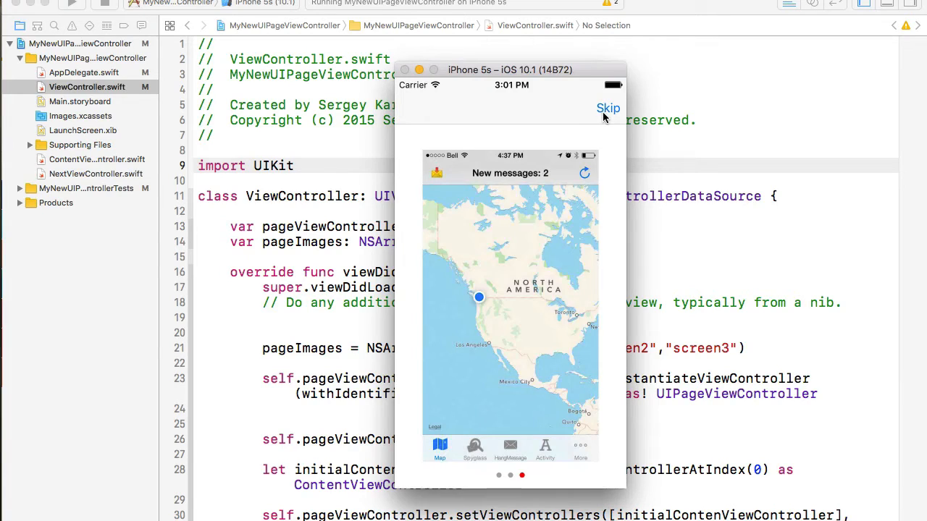
pyautogui.click(609, 108)
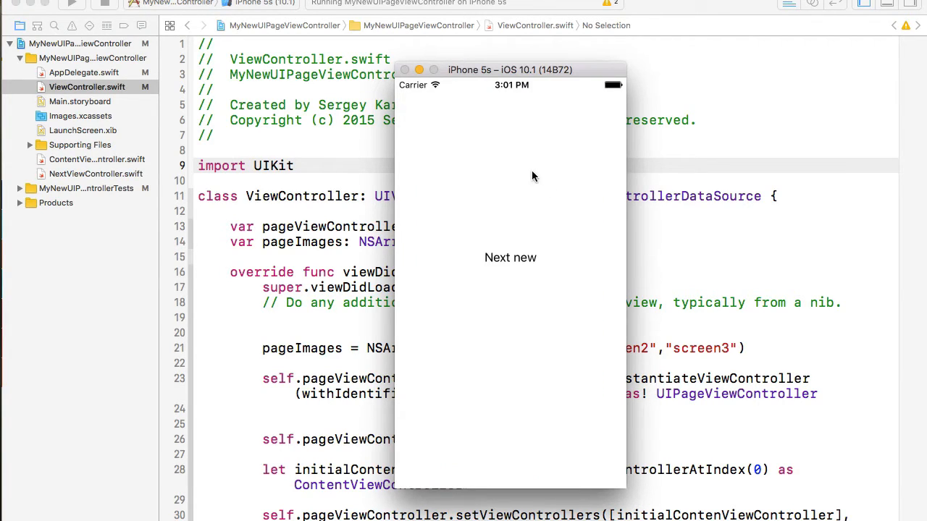
pyautogui.moveTo(509, 241)
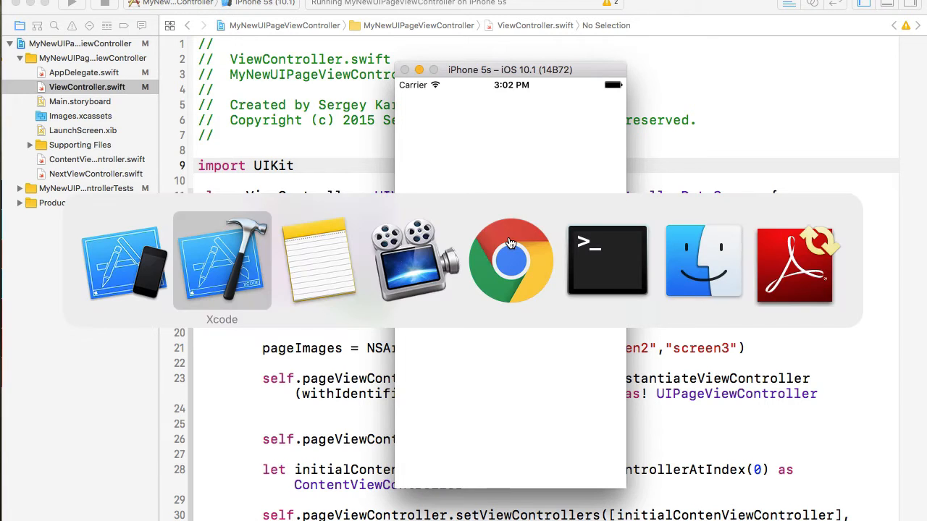
# Step: Search the blog for UIPageViewController and open the 'UIPageViewController example in Swift' article
pyautogui.click(510, 261)
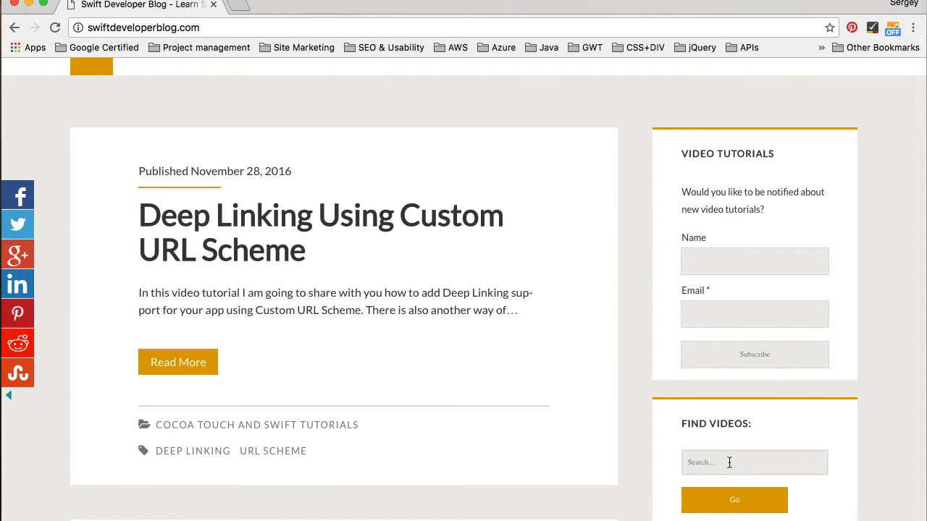
pyautogui.write('UIPageViewV')
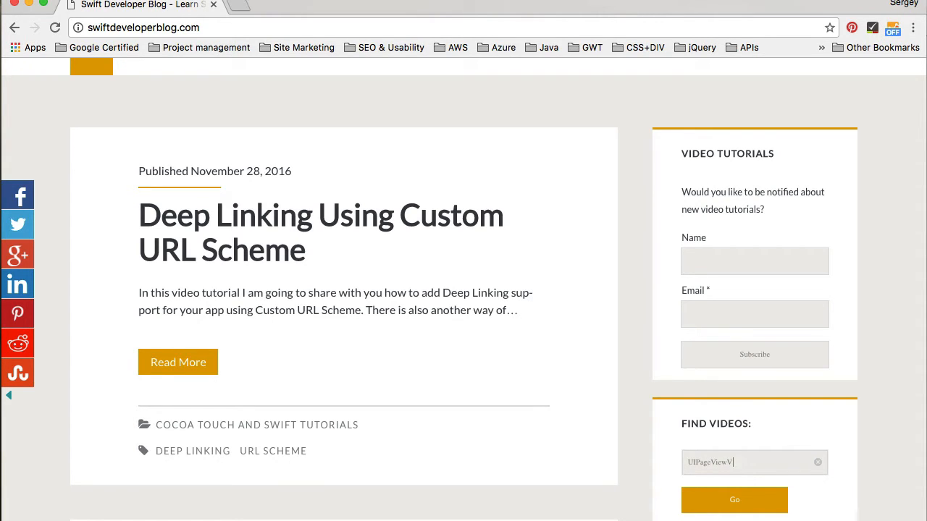
pyautogui.write('Controller')
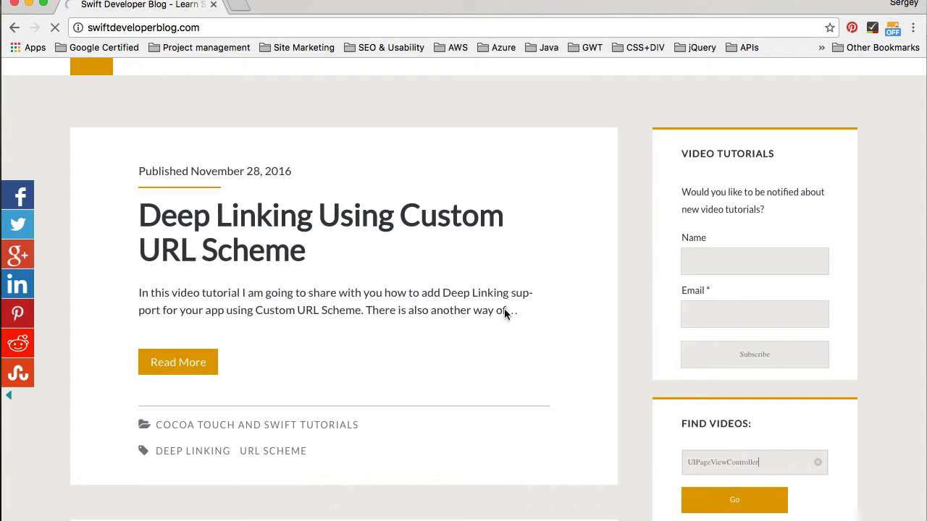
pyautogui.click(733, 500)
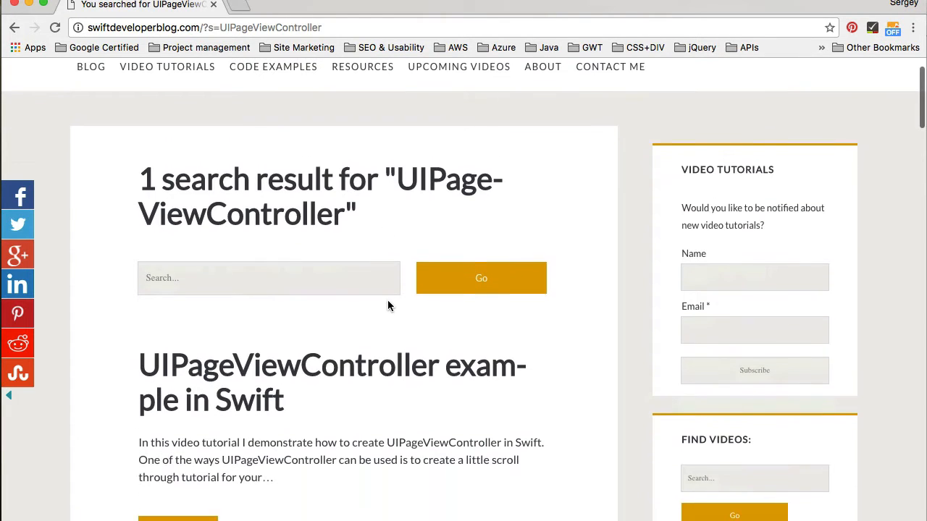
pyautogui.click(332, 365)
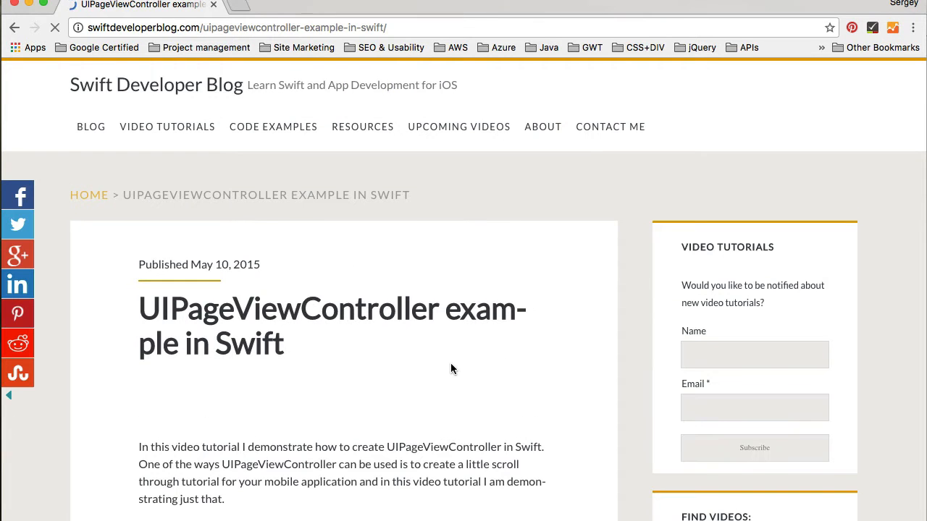
pyautogui.scroll(-3)
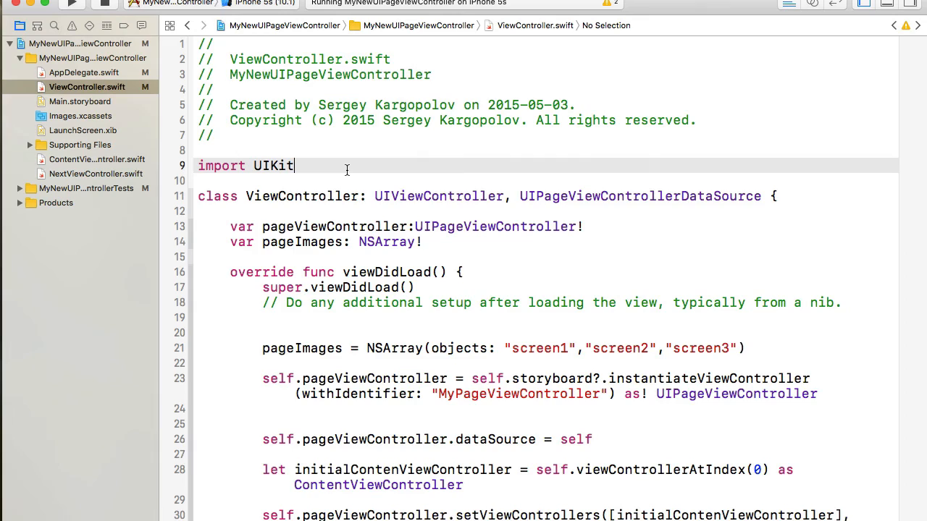
# Step: Scroll to skipButtonTapped, review its nextView instantiation code, and place the cursor at its start
pyautogui.scroll(-3)
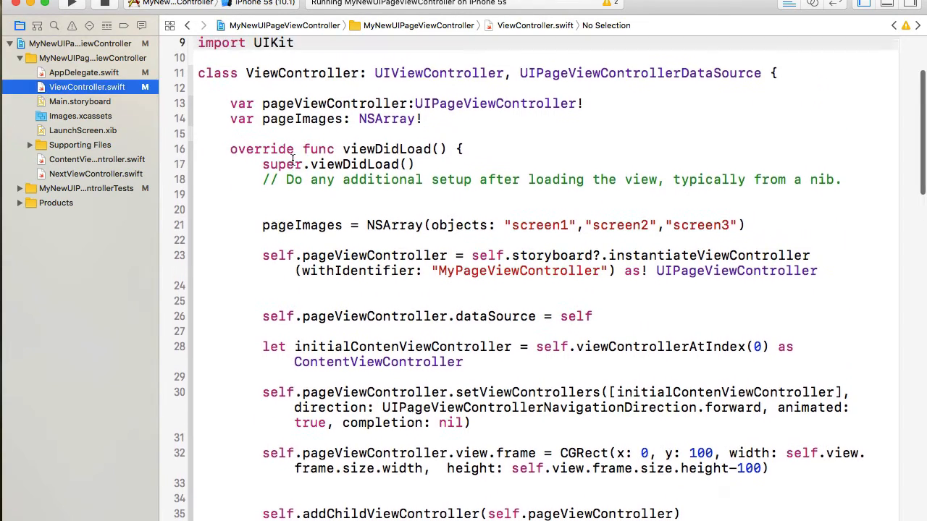
pyautogui.scroll(-3)
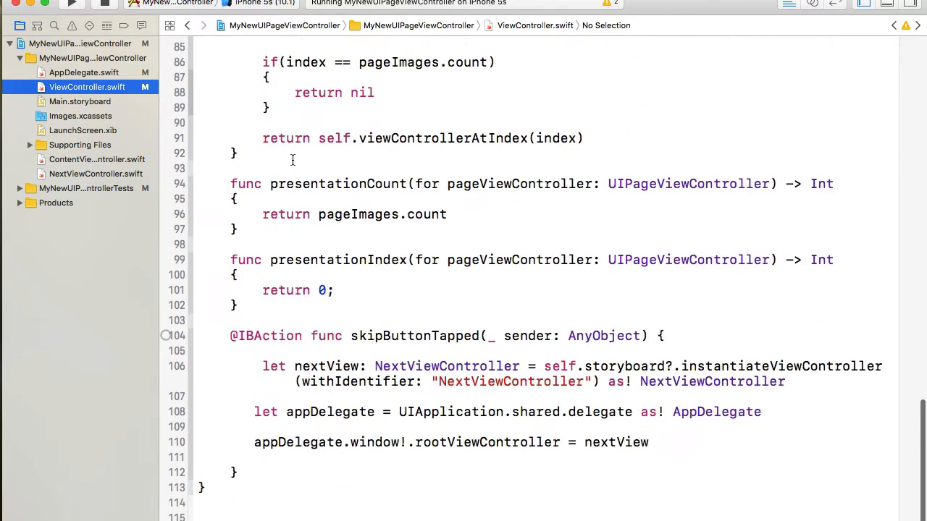
pyautogui.click(379, 335)
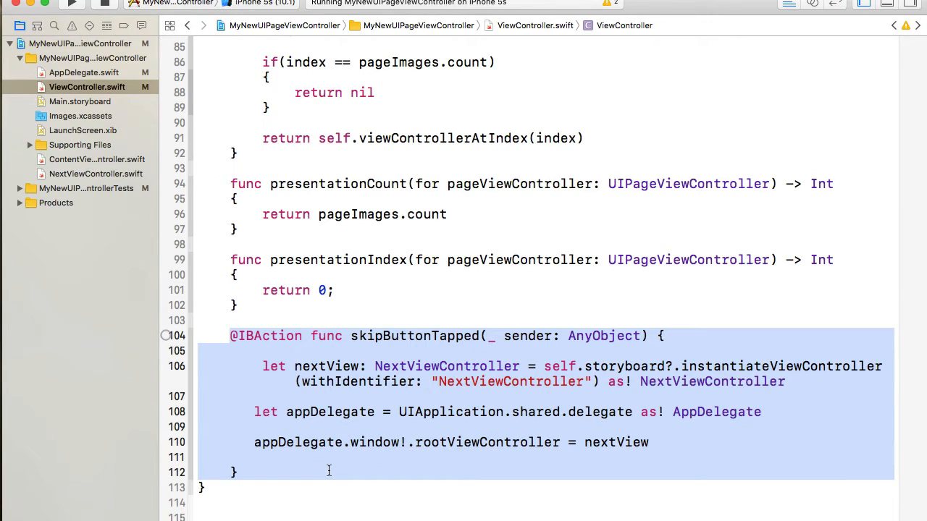
pyautogui.click(344, 442)
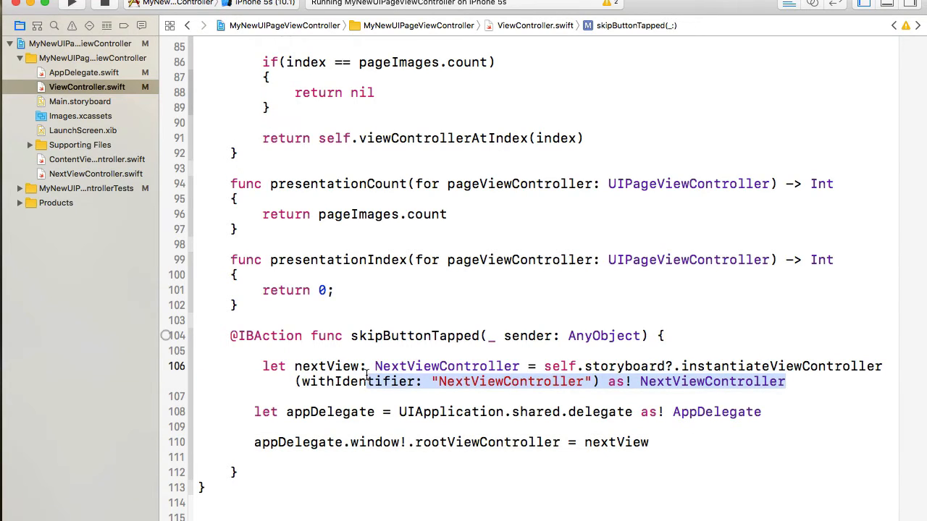
pyautogui.tripleClick(445, 365)
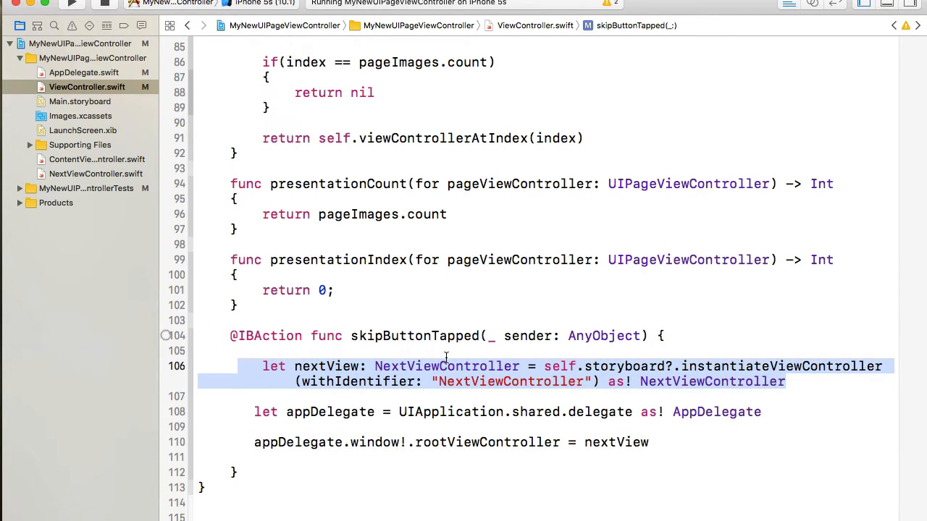
pyautogui.click(531, 382)
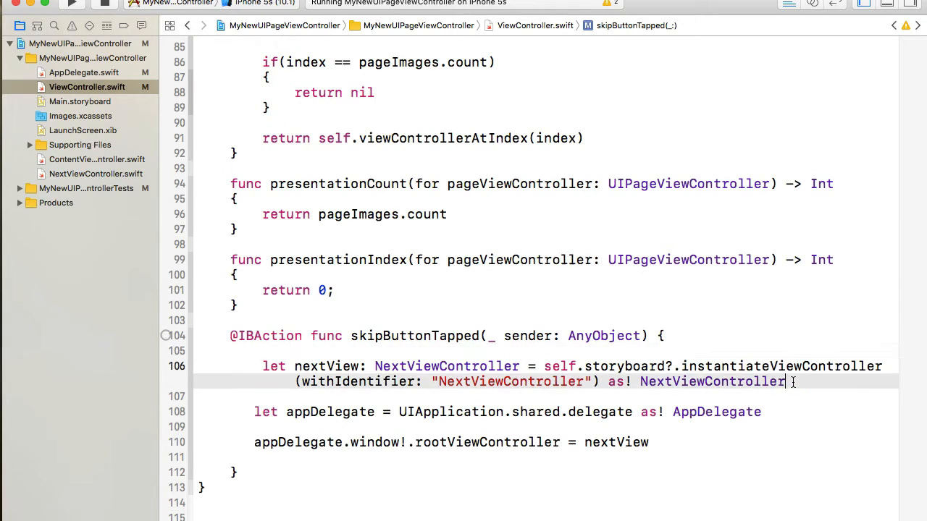
pyautogui.moveTo(673, 366); pyautogui.dragTo(786, 382)
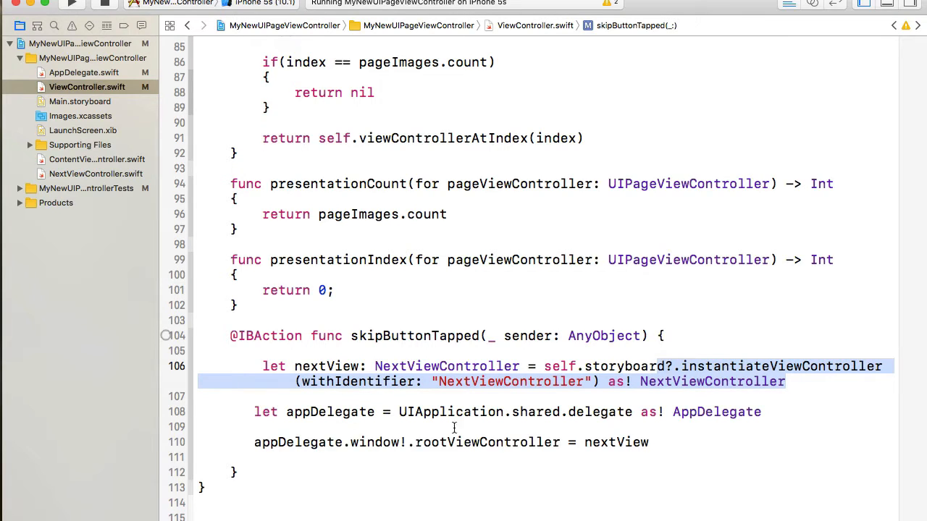
pyautogui.doubleClick(486, 442)
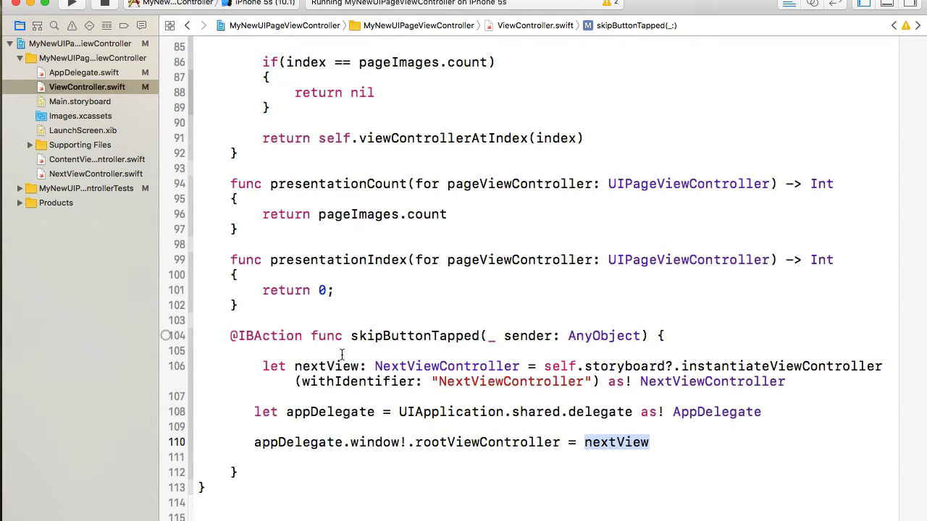
pyautogui.click(338, 351)
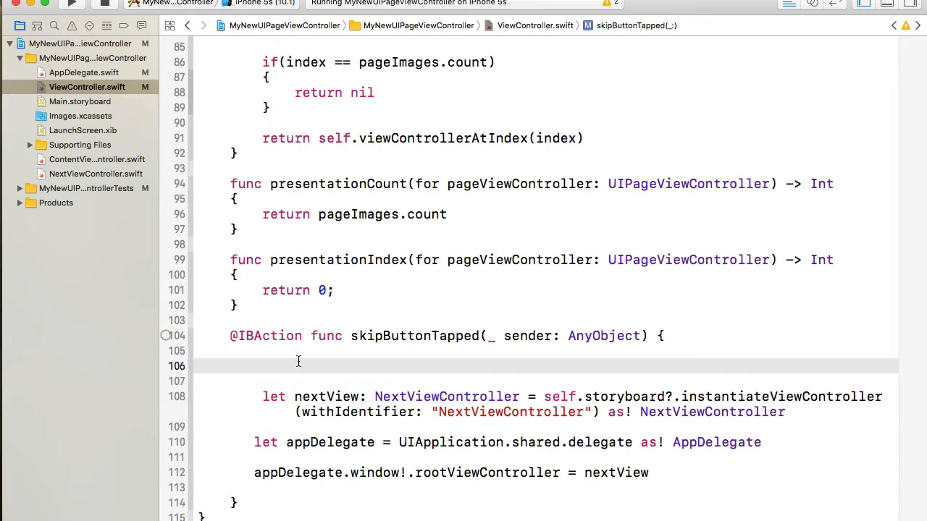
# Step: Add 'let defaults = UserDefaults.standard' at the top of skipButtonTapped
pyautogui.write('let')
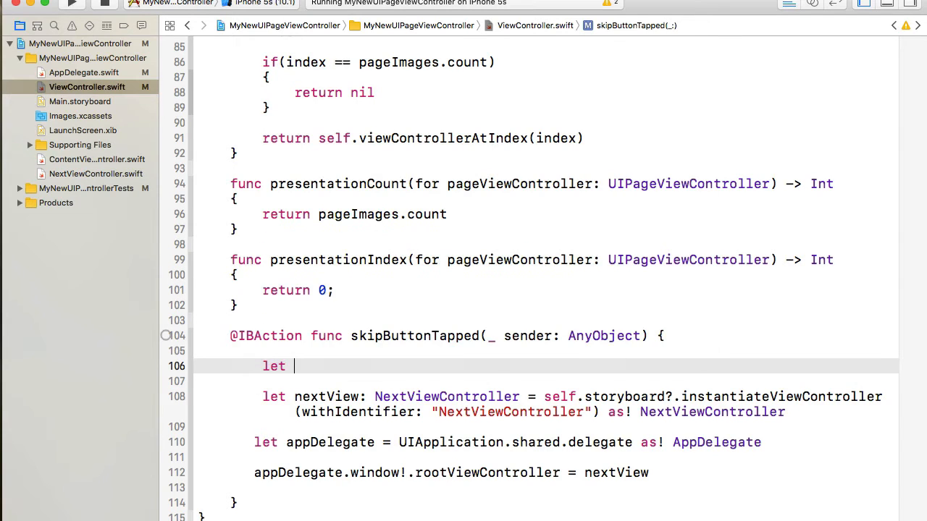
pyautogui.write('defau')
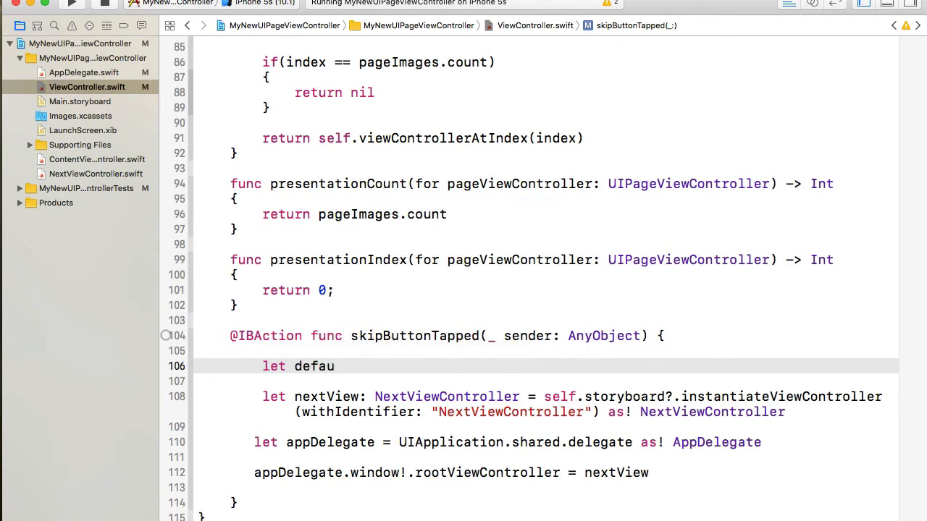
pyautogui.write('lts =')
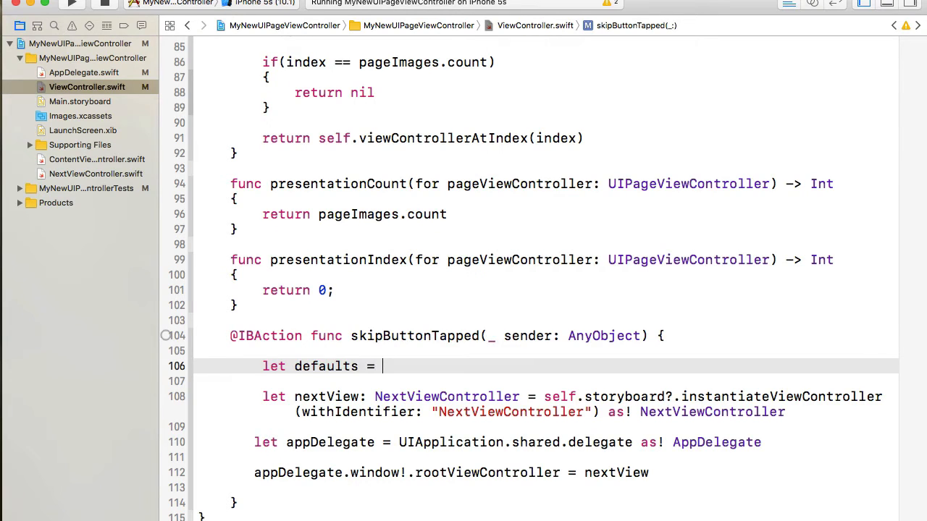
pyautogui.write('UserD')
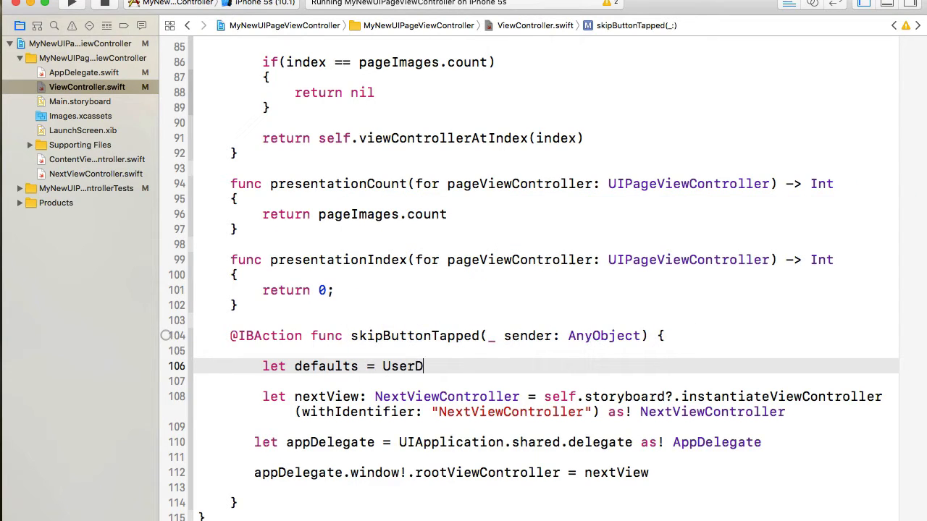
pyautogui.write('efaults.st')
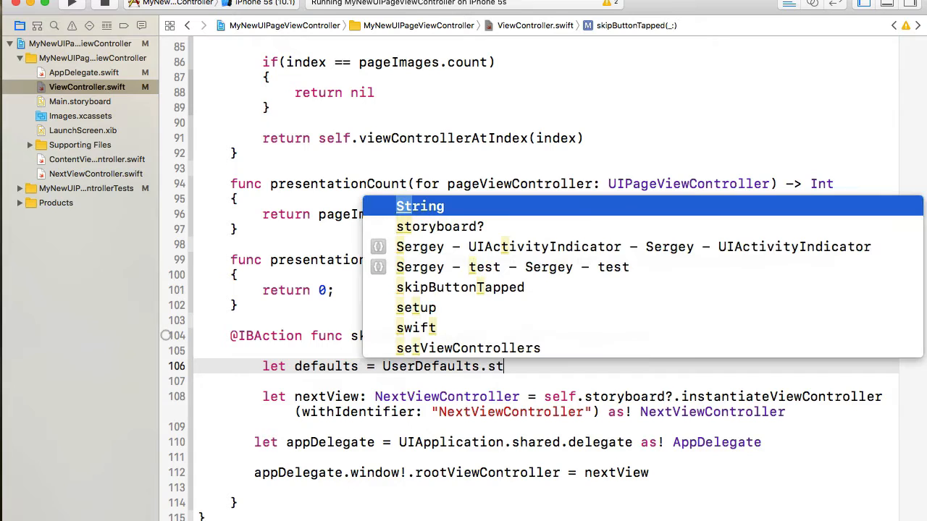
pyautogui.write('t')
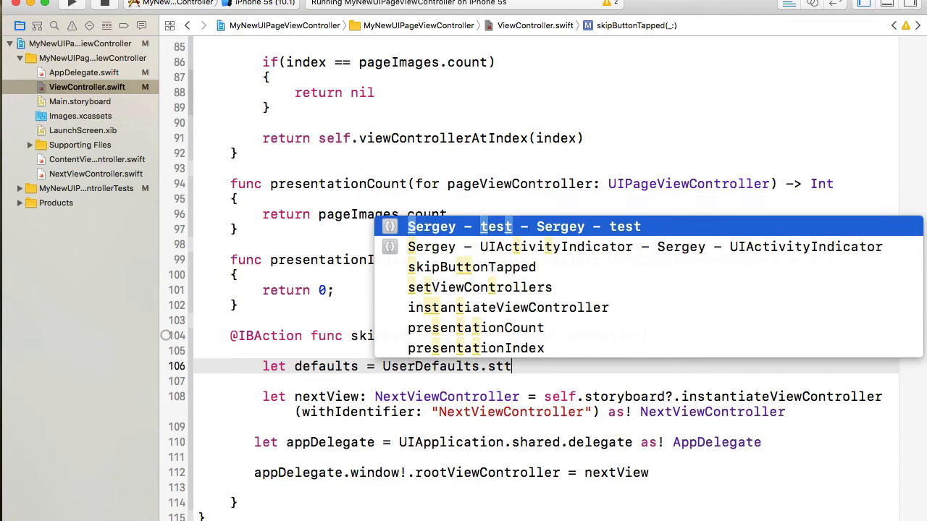
pyautogui.write('anda')
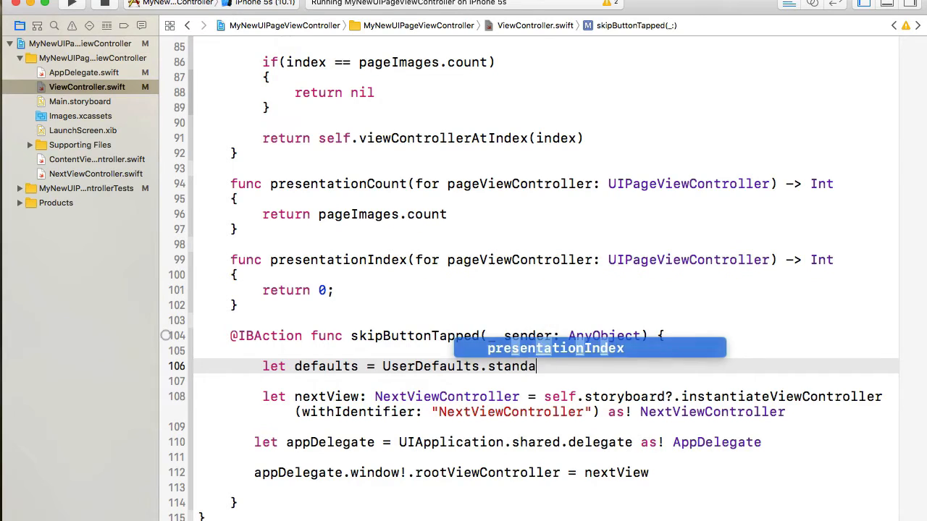
pyautogui.write('rd')
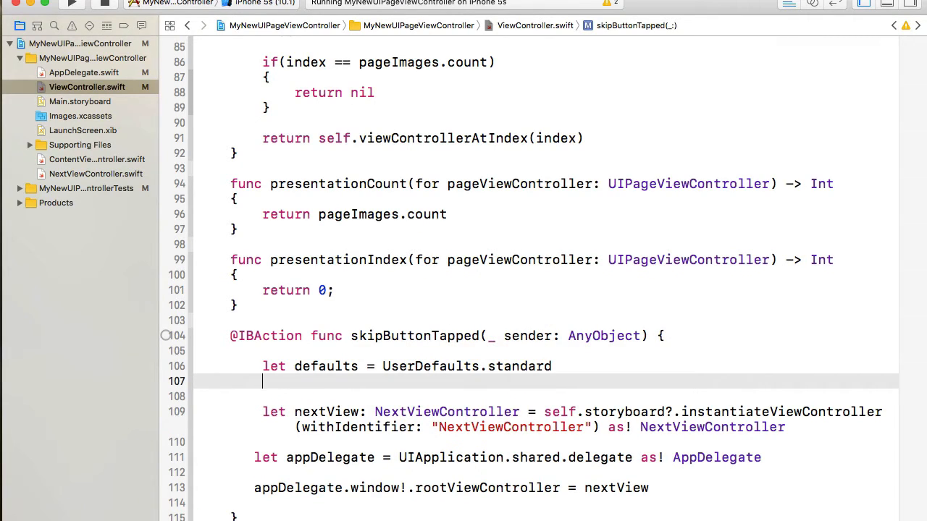
# Step: Store true under the "skipTutorialPages" key with defaults.setValue(forKey:)
pyautogui.write('defaults.setValue')
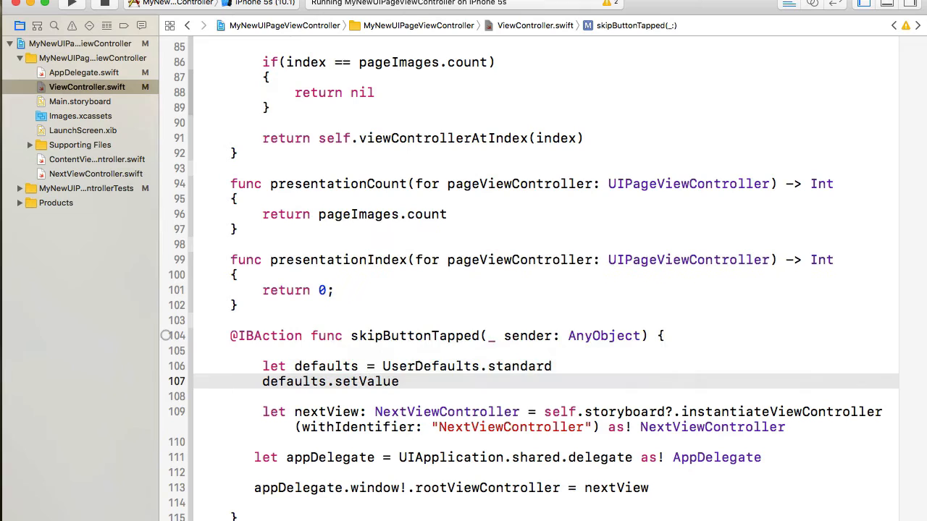
pyautogui.write('()')
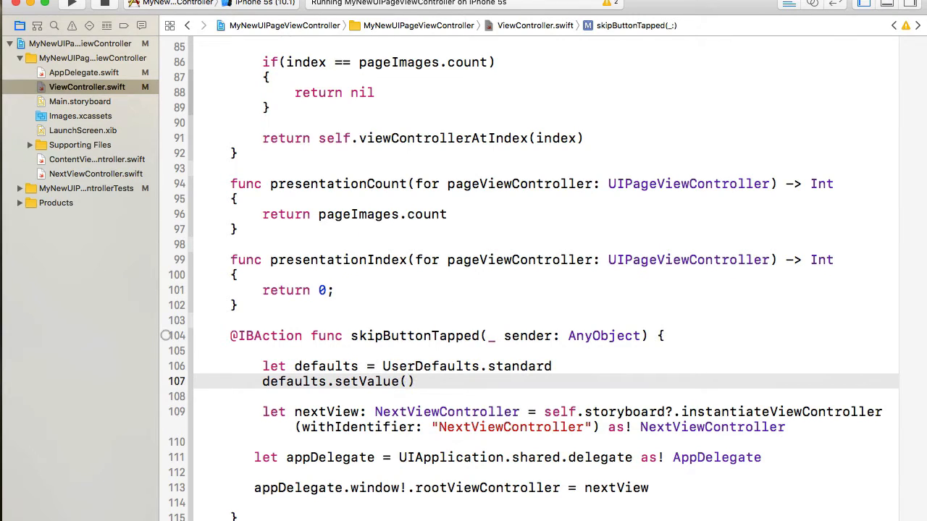
pyautogui.write('true,')
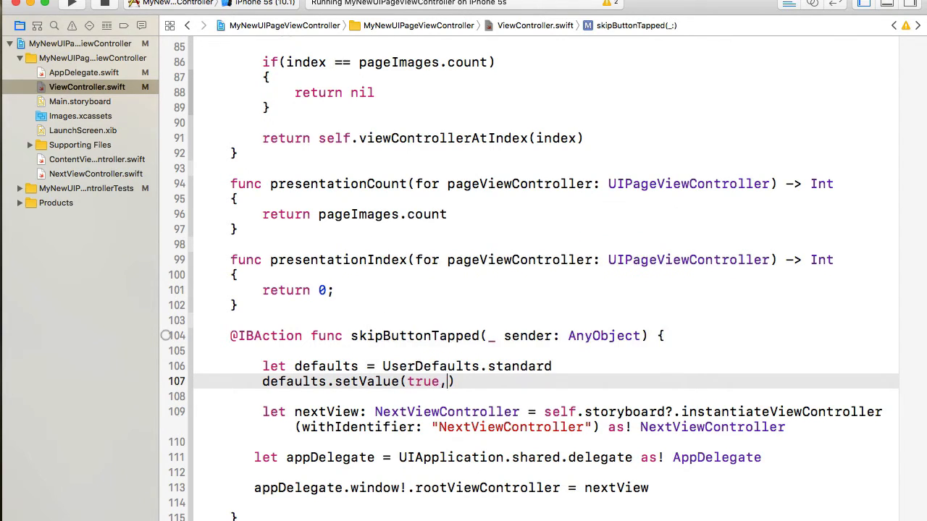
pyautogui.write('forKey')
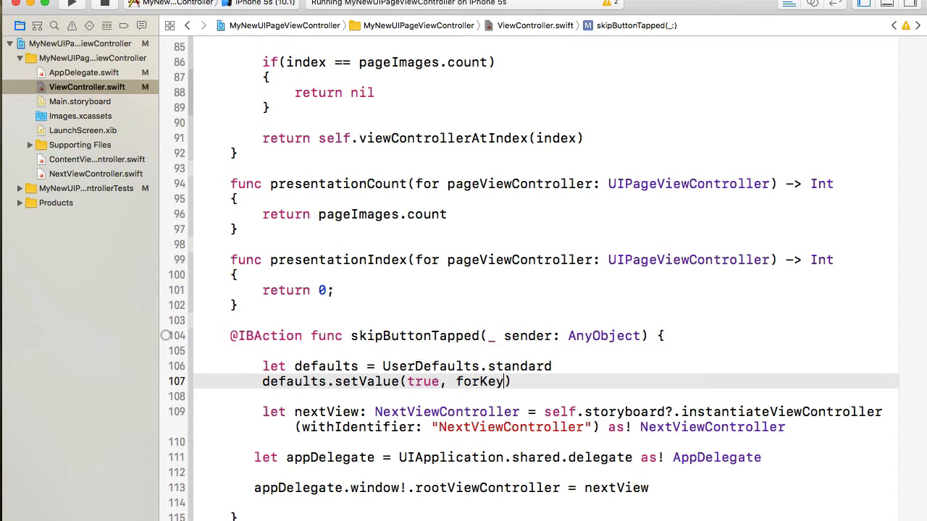
pyautogui.write('""')
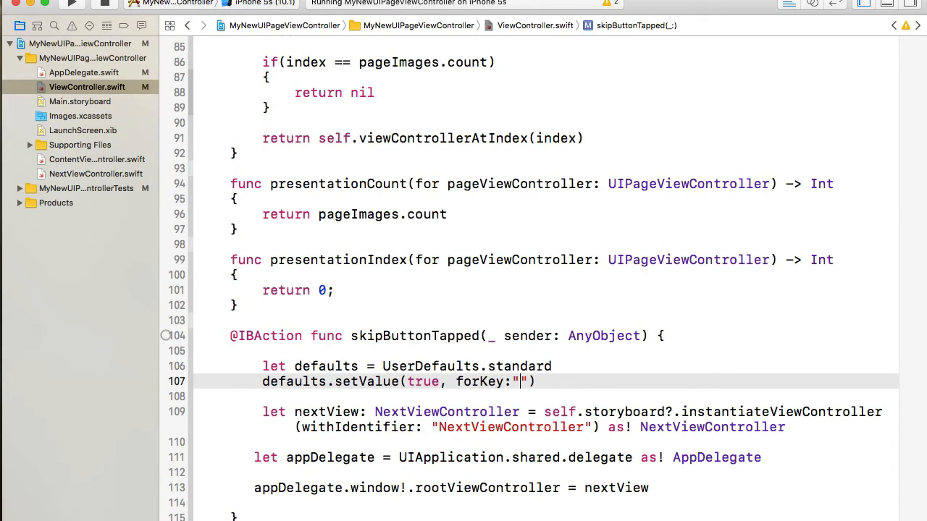
pyautogui.write('skipTutorialPages')
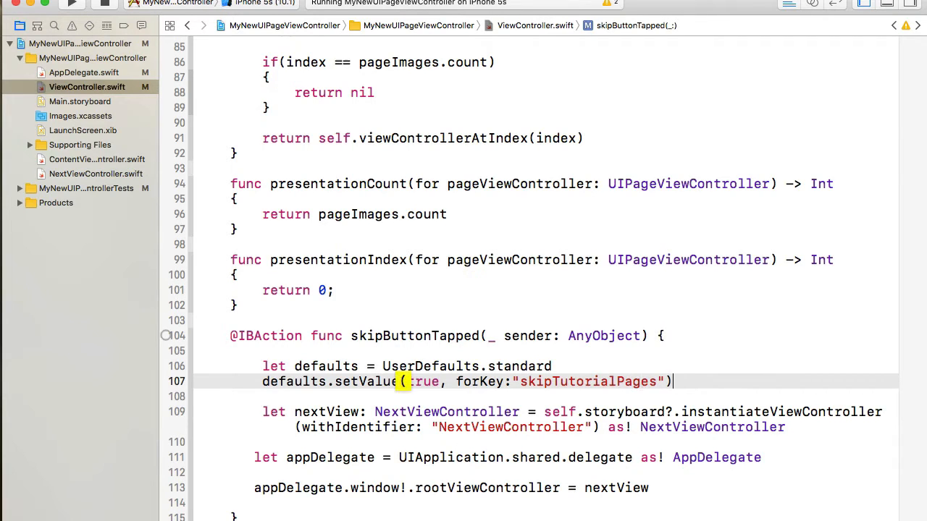
# Step: Add defaults.synchronize(), fix its spelling, and rebuild the app
pyautogui.write('defautl')
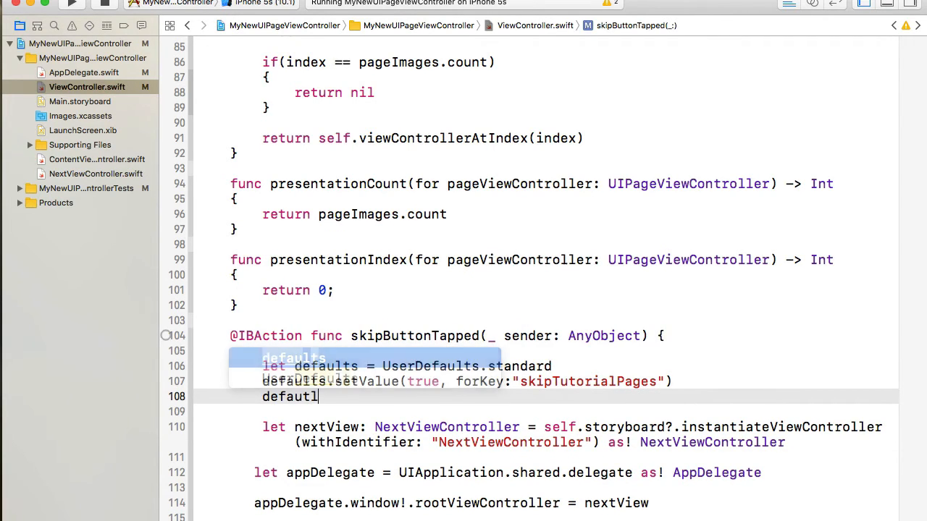
pyautogui.write('.')
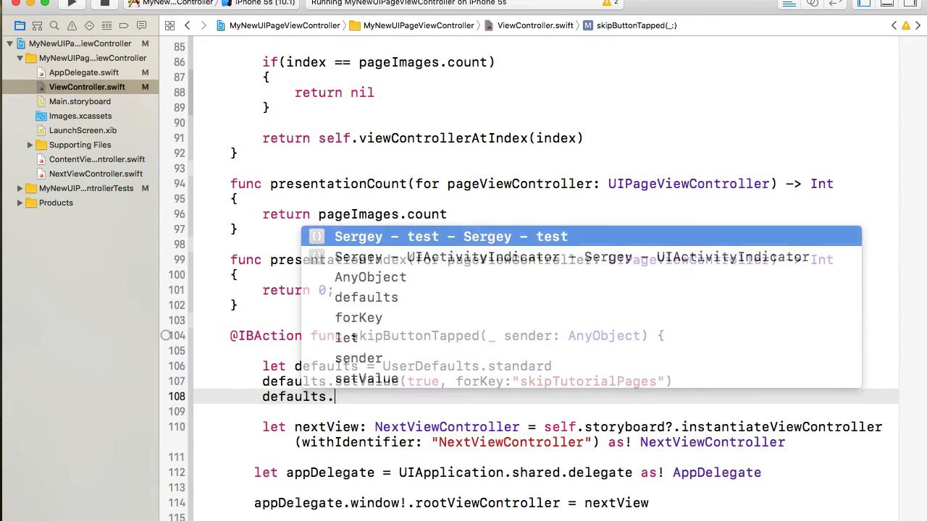
pyautogui.write('syncron')
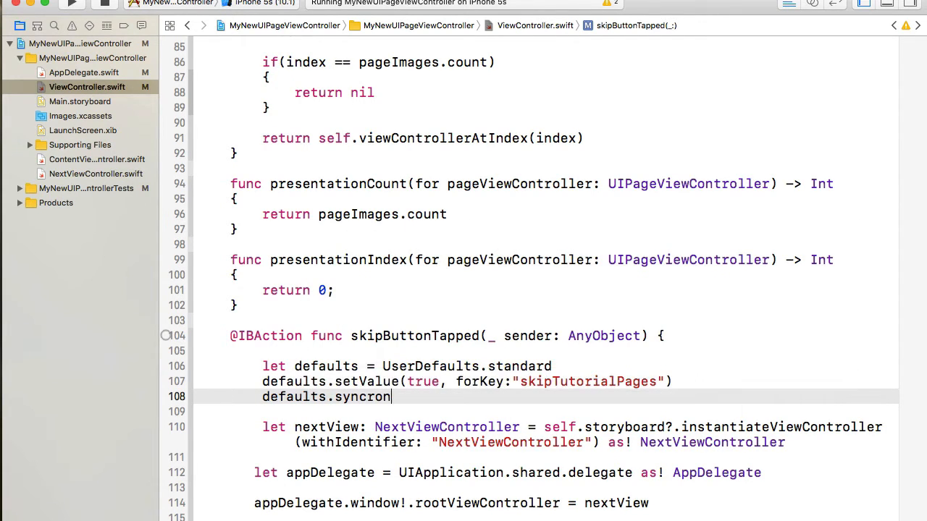
pyautogui.write('ize();')
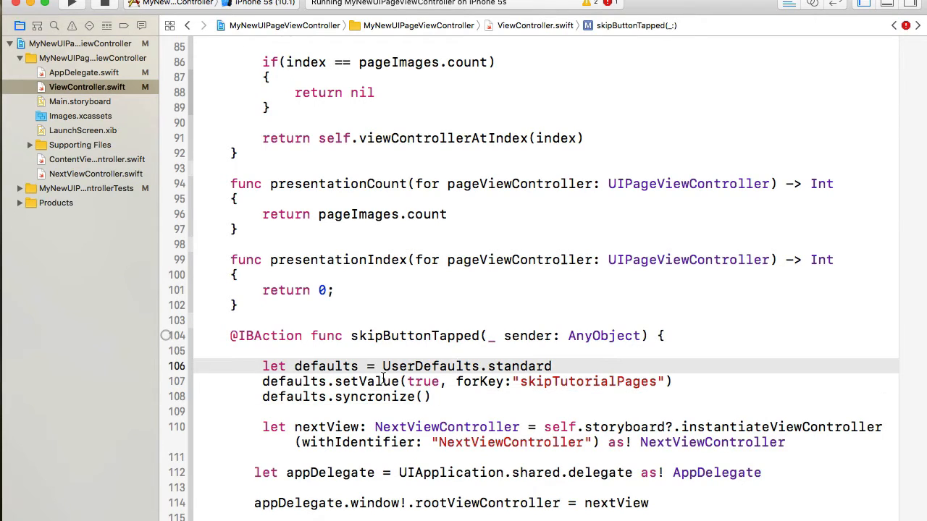
pyautogui.click(442, 381)
pyautogui.write('h')
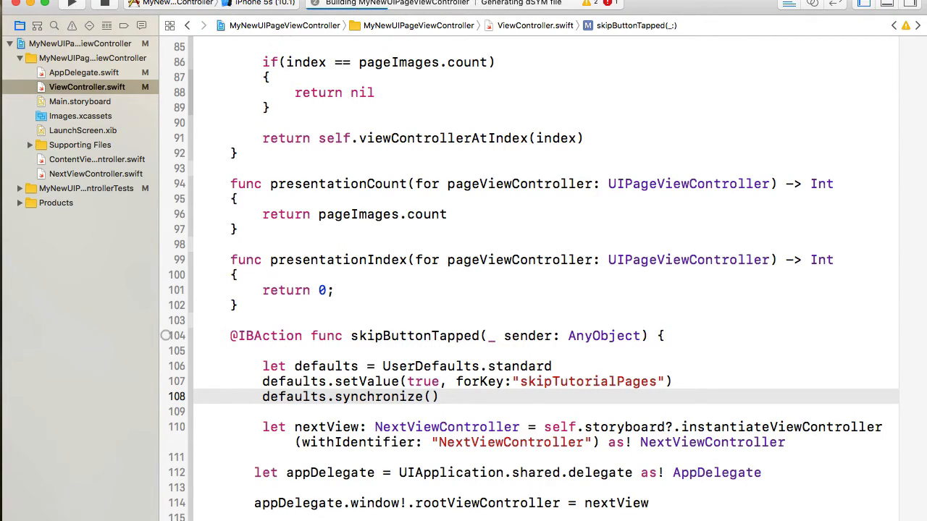
pyautogui.click(71, 6)
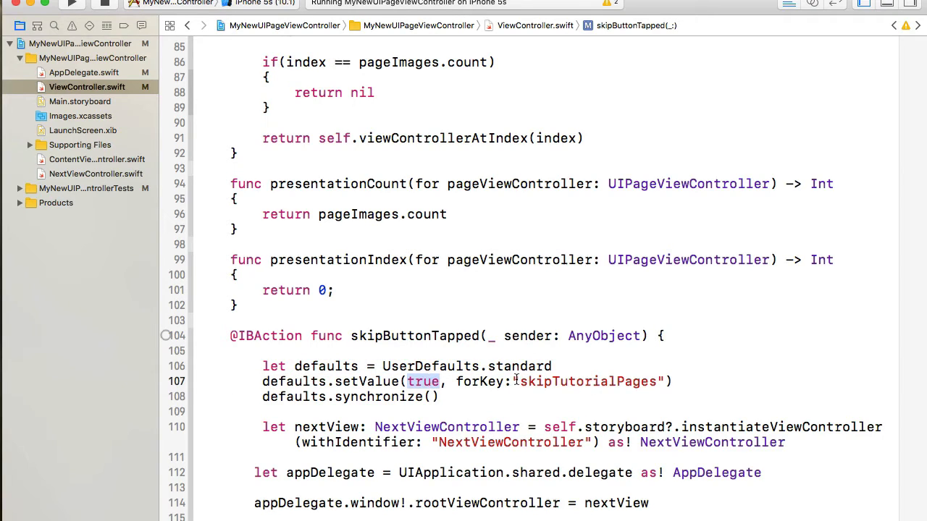
pyautogui.doubleClick(586, 382)
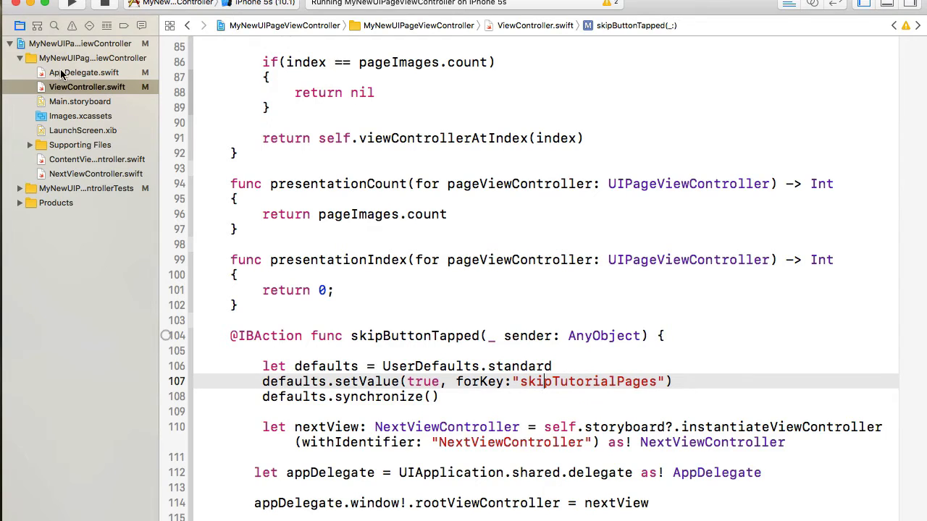
# Step: In AppDelegate.swift's launch method, add 'let defaults = UserDefaults.standard'
pyautogui.click(83, 72)
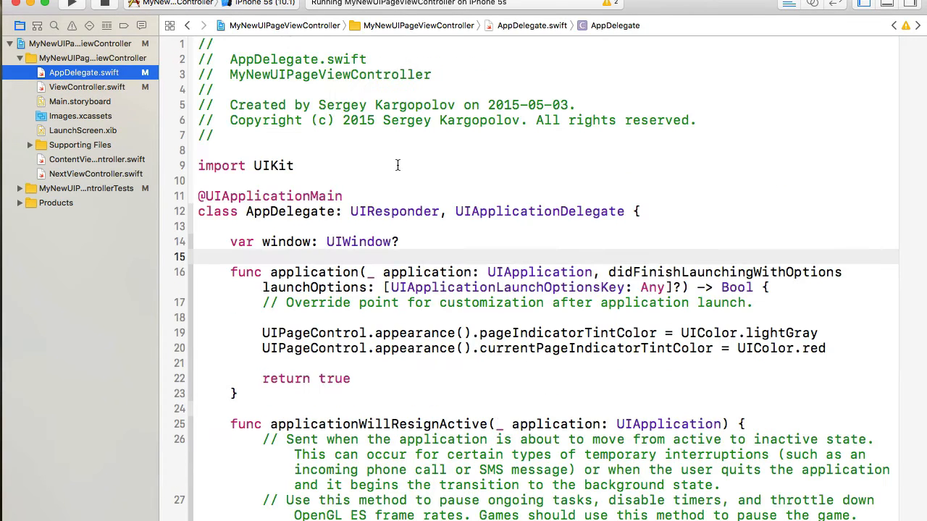
pyautogui.scroll(-3)
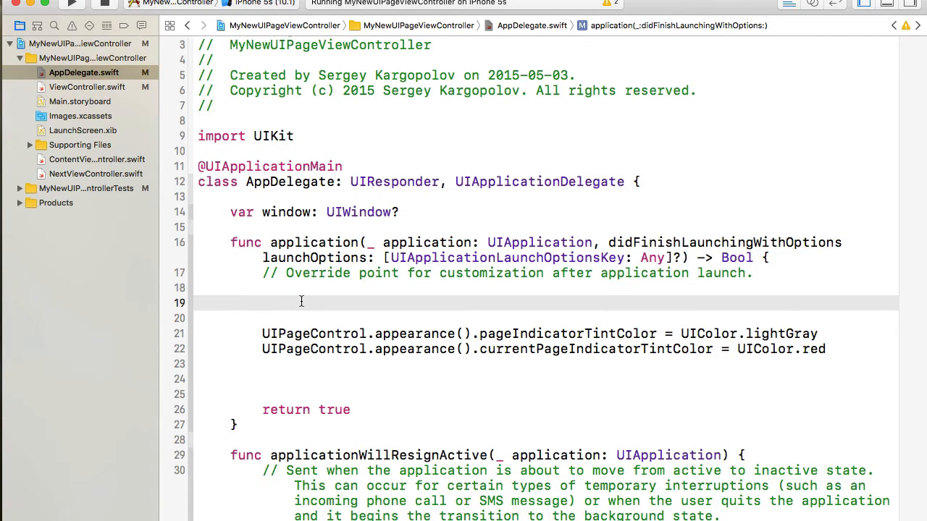
pyautogui.write('let')
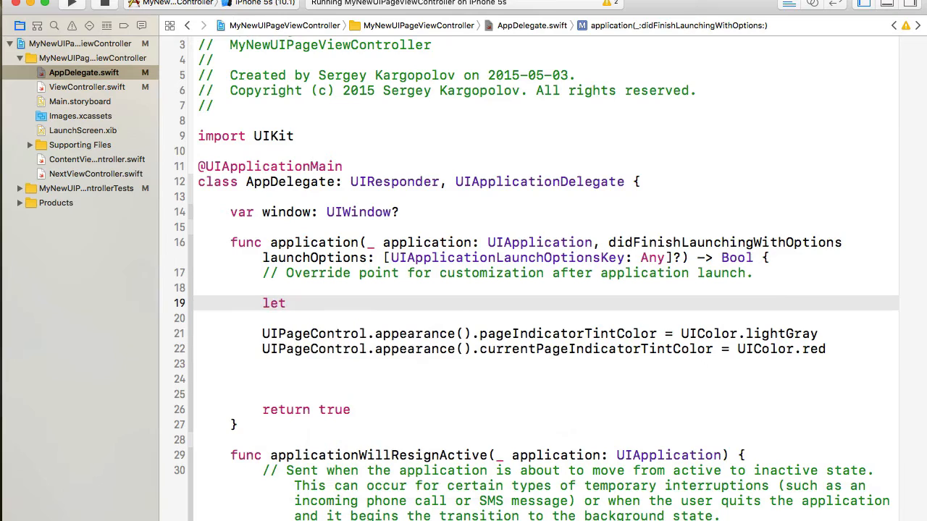
pyautogui.write('defautls')
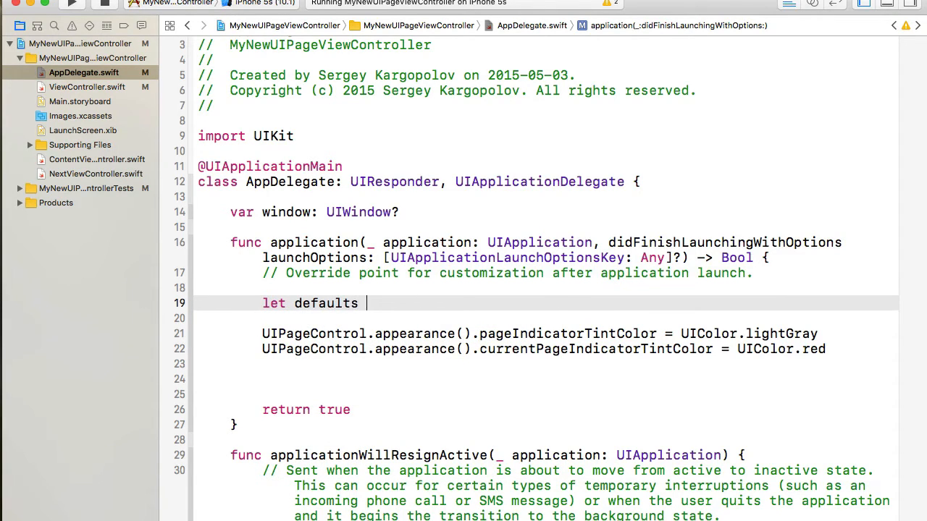
pyautogui.write('= User')
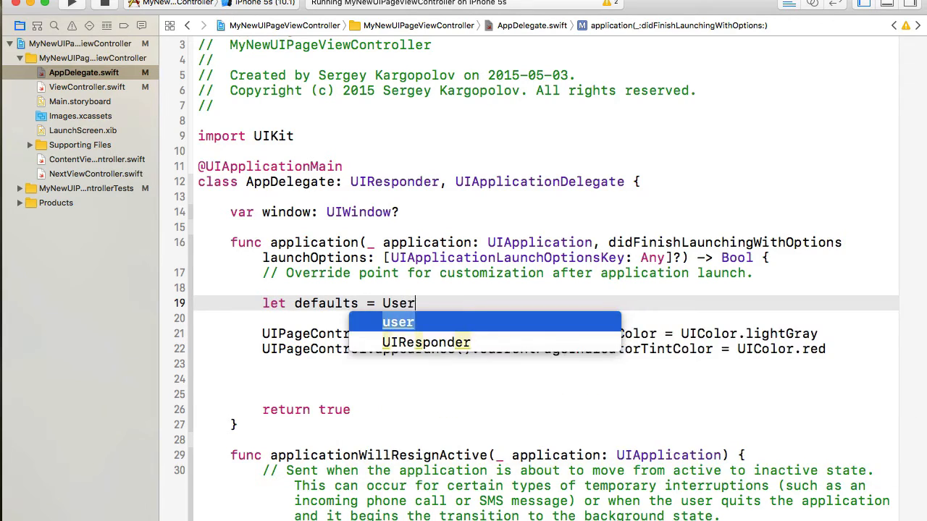
pyautogui.write('Defaults.')
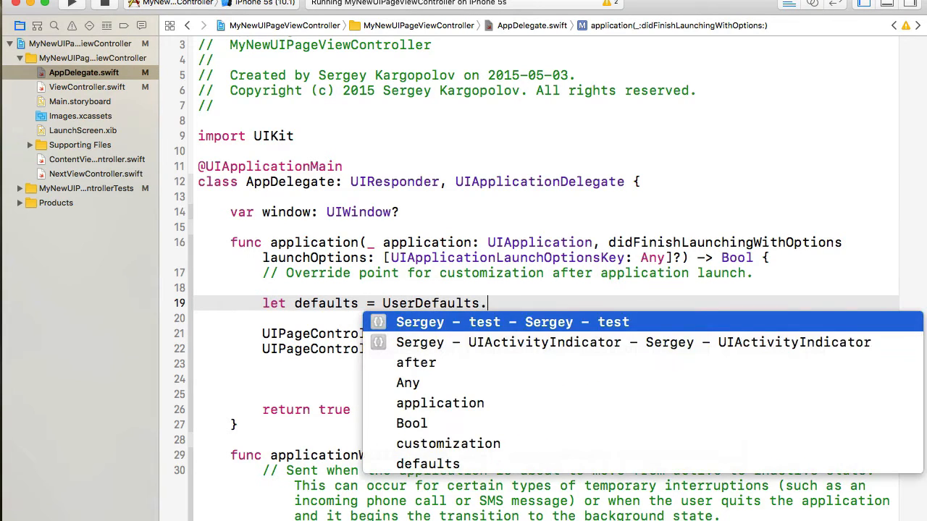
pyautogui.write('standa')
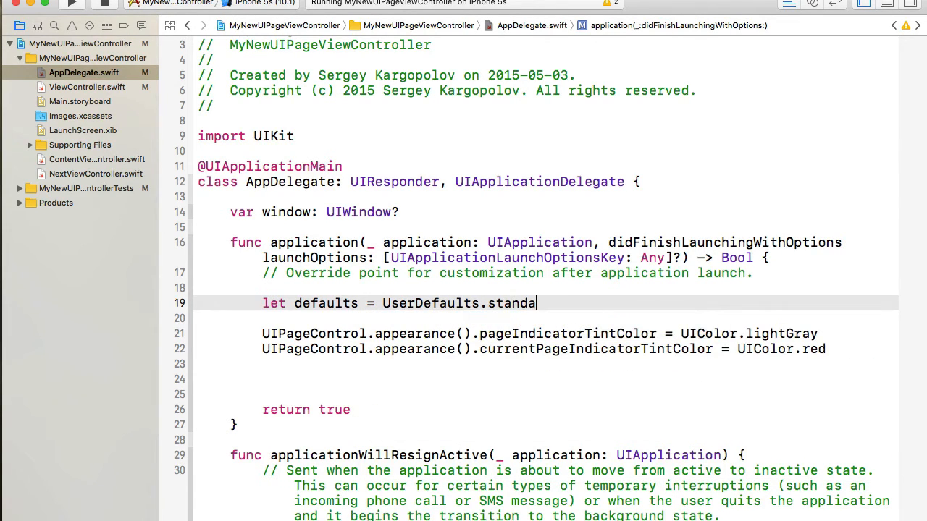
pyautogui.write('rd.')
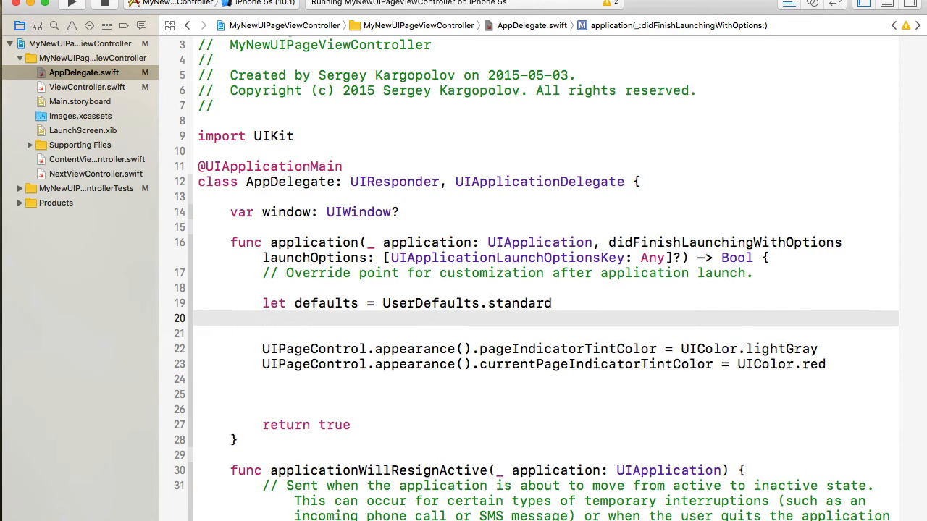
# Step: Add 'let skipTutorialPages = defaults.bool(forKey: "")' below it
pyautogui.write('let')
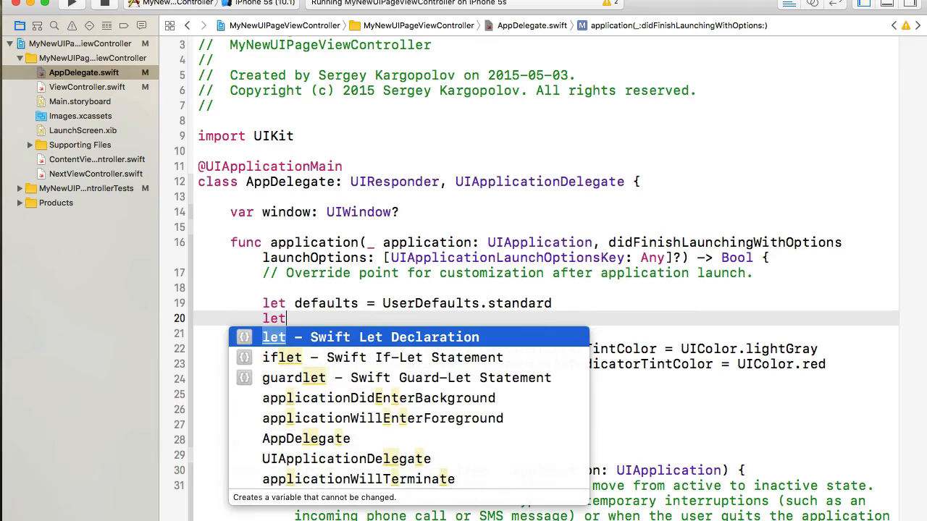
pyautogui.write('ski')
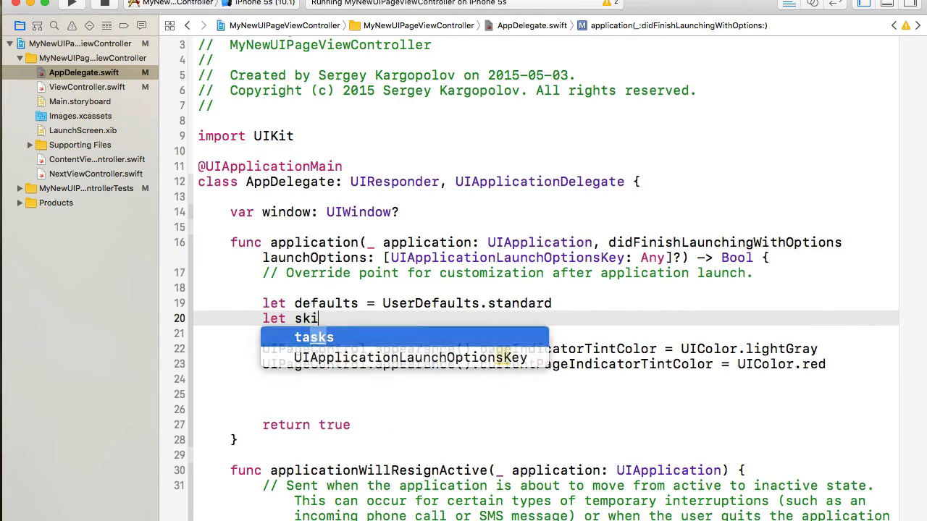
pyautogui.write('p')
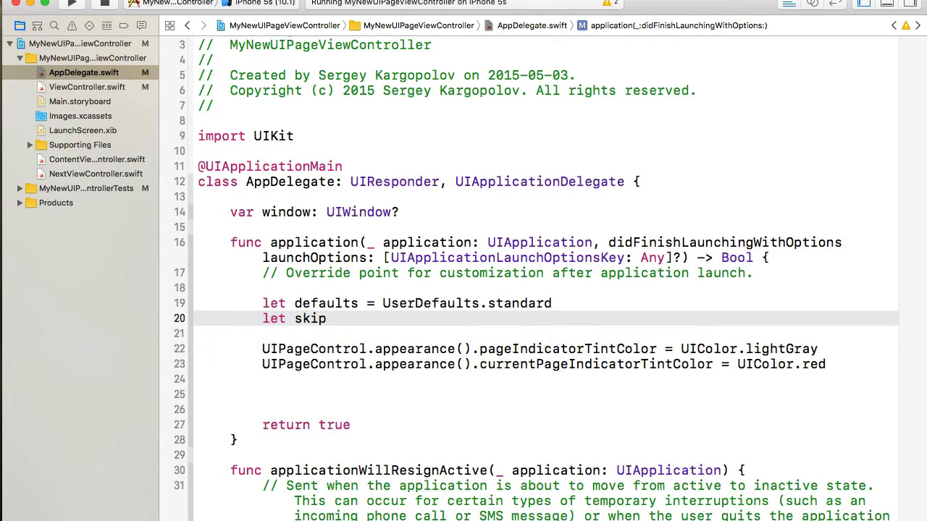
pyautogui.write('Tutorial')
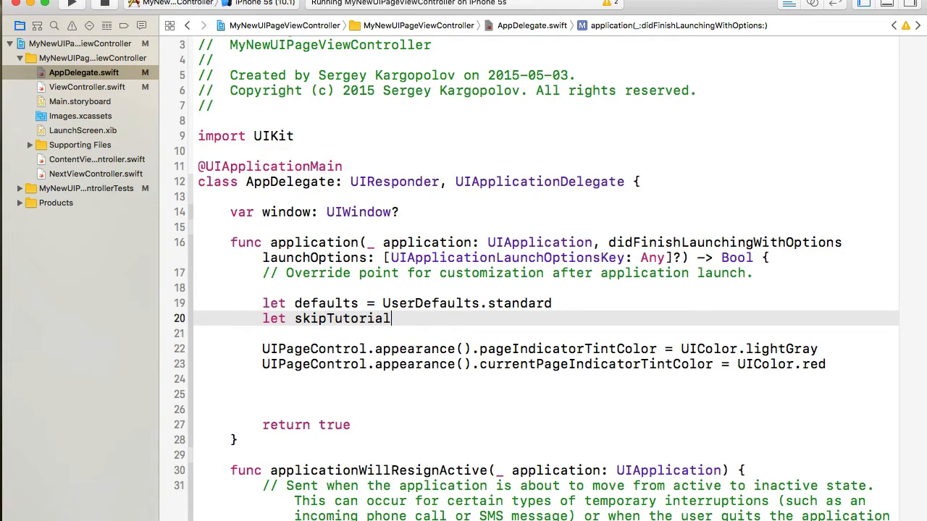
pyautogui.write('Pages = defaults.')
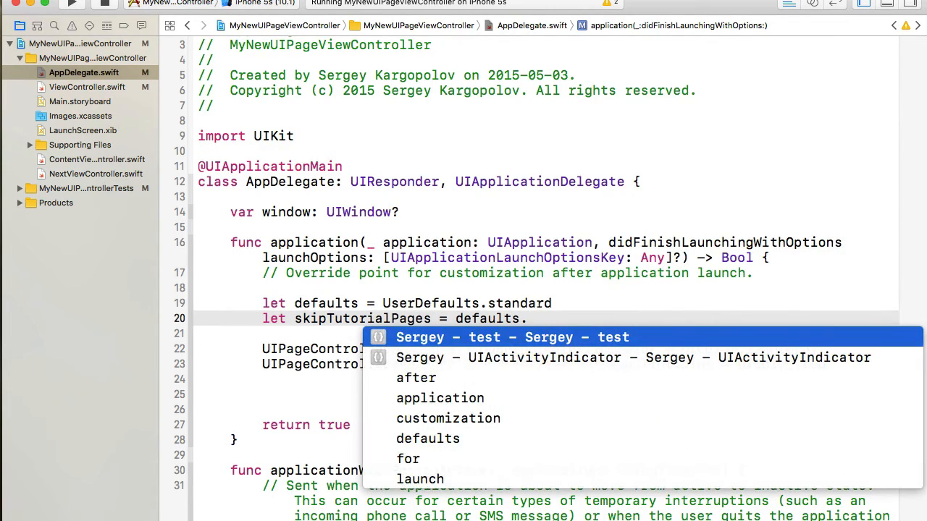
pyautogui.write('bool(')
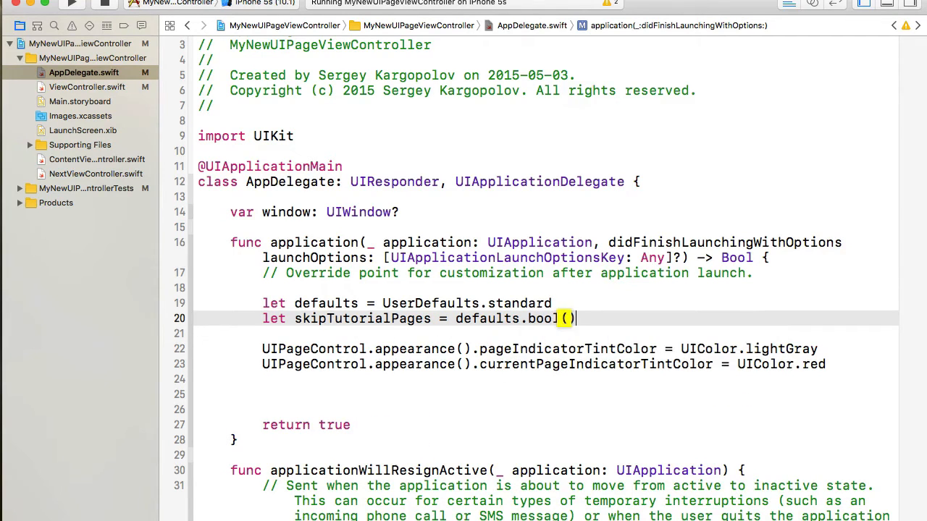
pyautogui.write('forKey:')
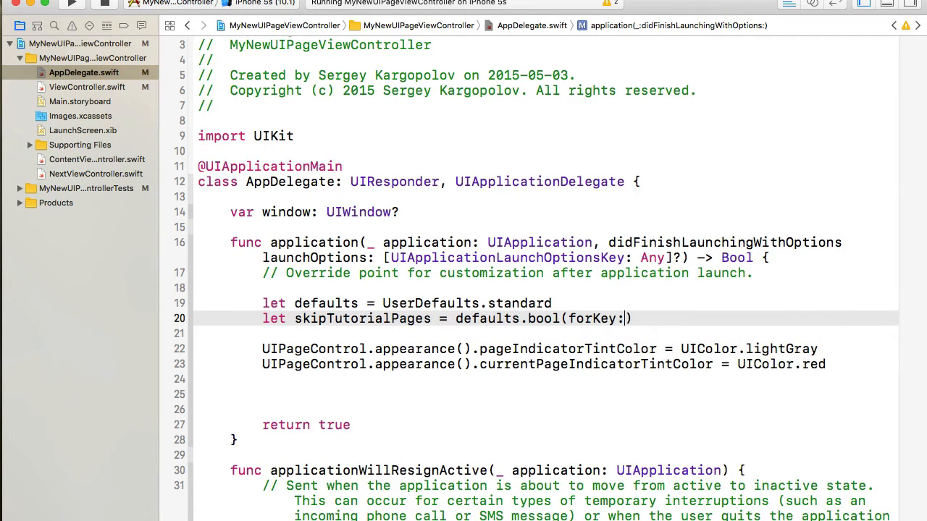
pyautogui.write('""')
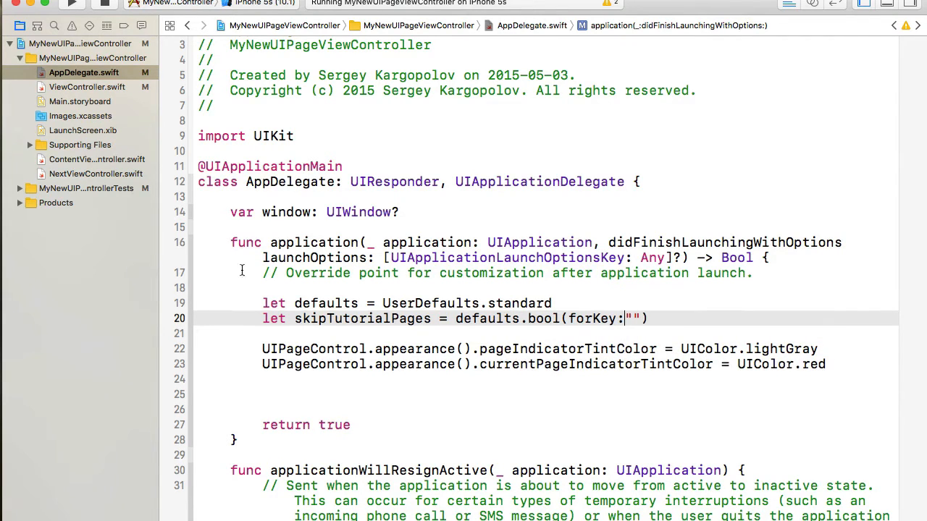
# Step: Check the key name in ViewController and enter "skipTutorialPages" inside AppDelegate's bool(forKey:) quotes
pyautogui.click(87, 87)
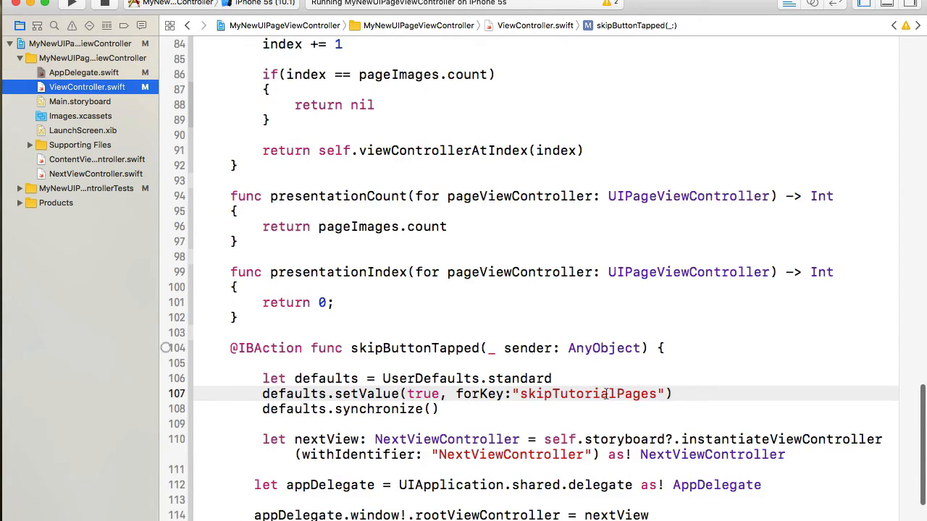
pyautogui.doubleClick(587, 393)
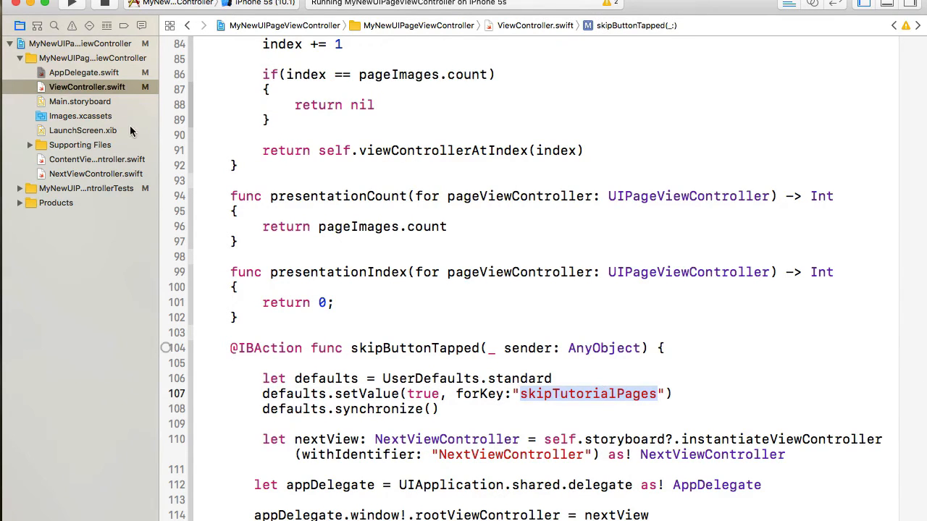
pyautogui.click(83, 72)
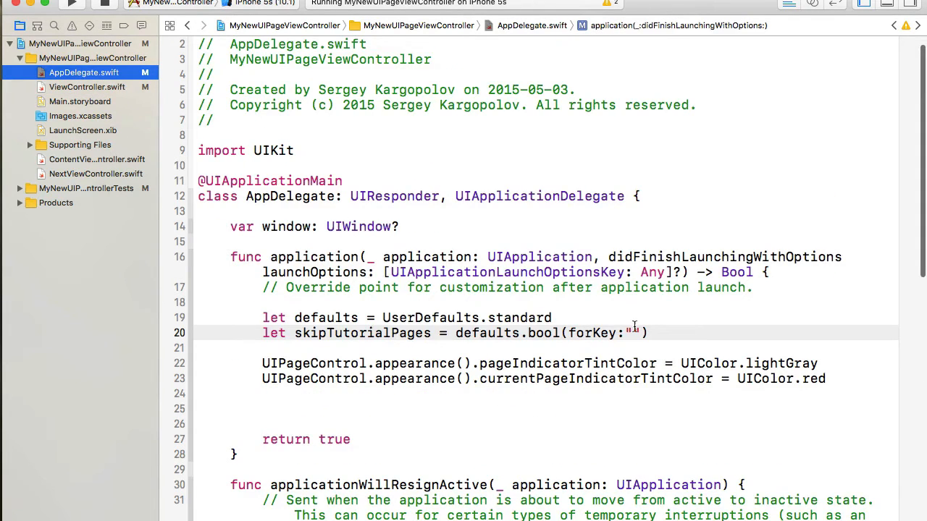
pyautogui.write('skipTutorialPages')
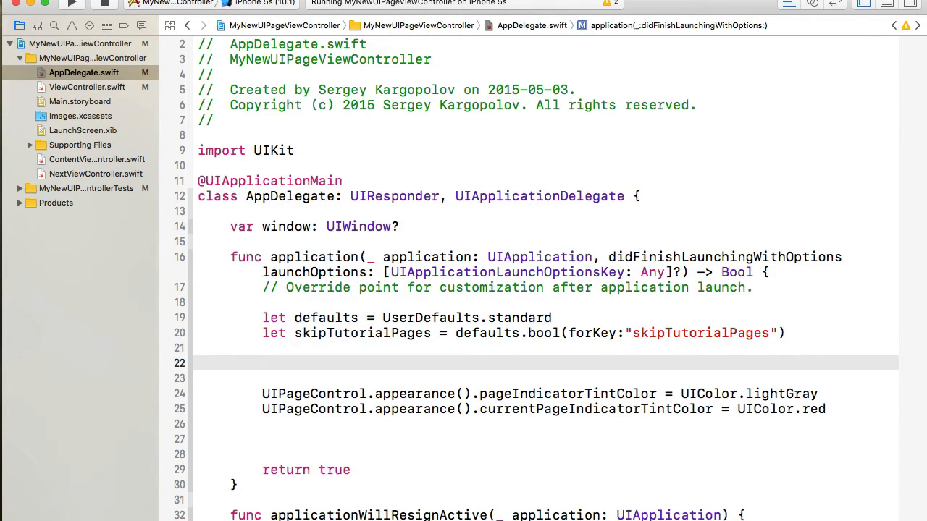
pyautogui.click(262, 363)
pyautogui.write('if')
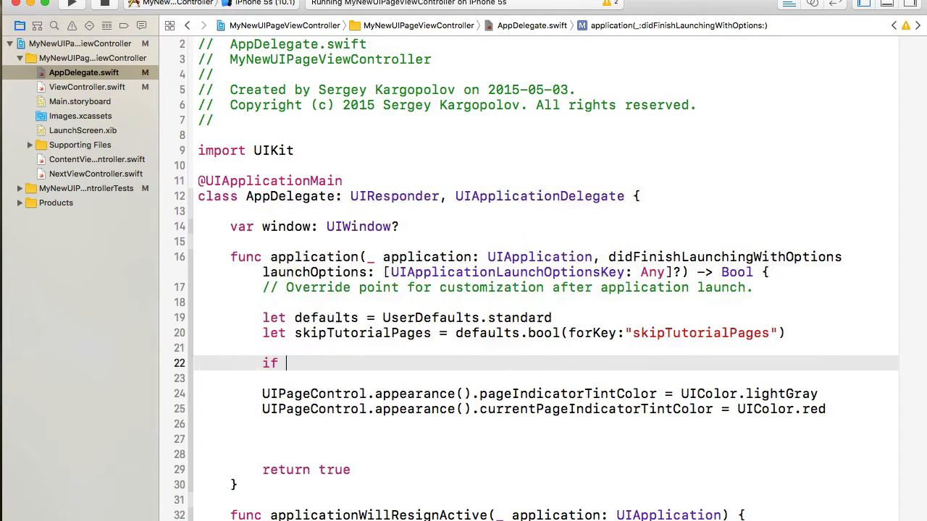
# Step: Add 'if skipTutorialPages { } else { }' with the UIPageControl appearance lines in else
pyautogui.write('skipTutorialPages')
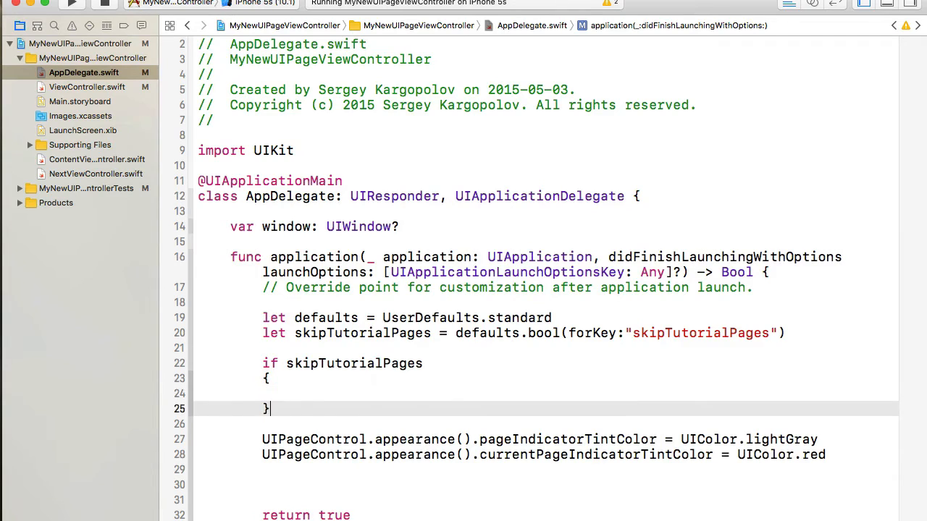
pyautogui.write('else {')
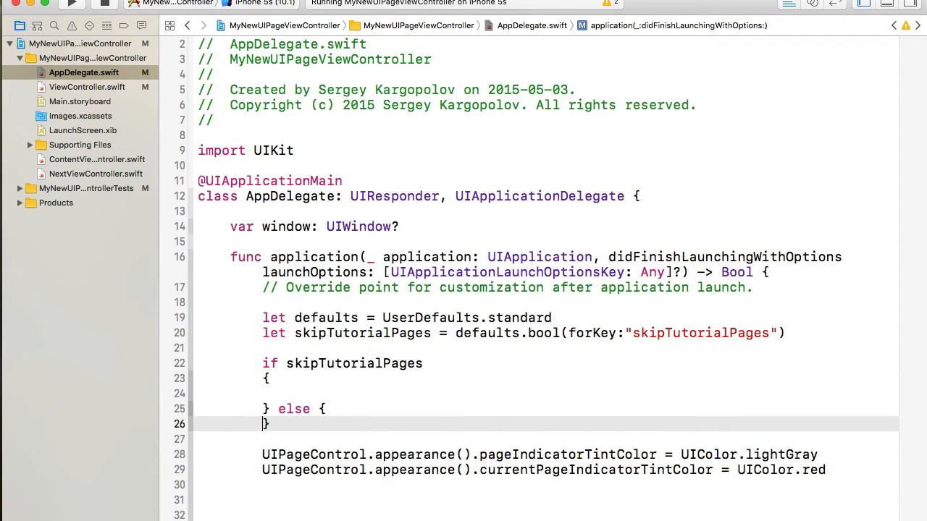
pyautogui.press('enter')
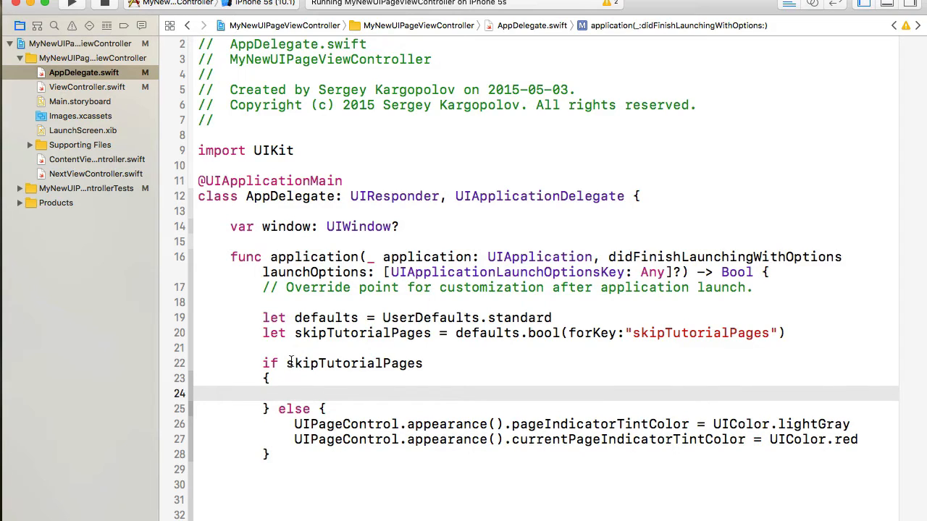
pyautogui.doubleClick(347, 362)
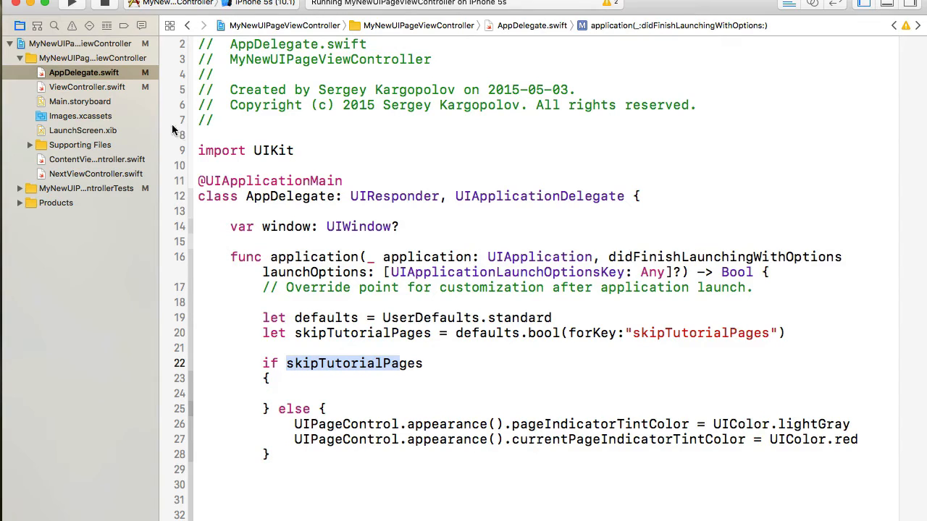
# Step: Add the 'let nextView: NextViewController' instantiation line to the if branch and start a mainStoryBoard constant
pyautogui.click(87, 87)
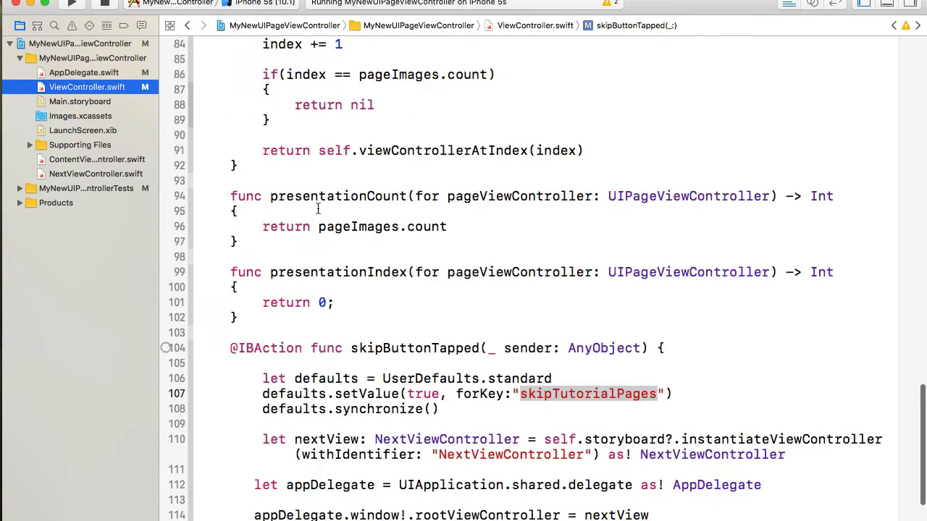
pyautogui.scroll(-3)
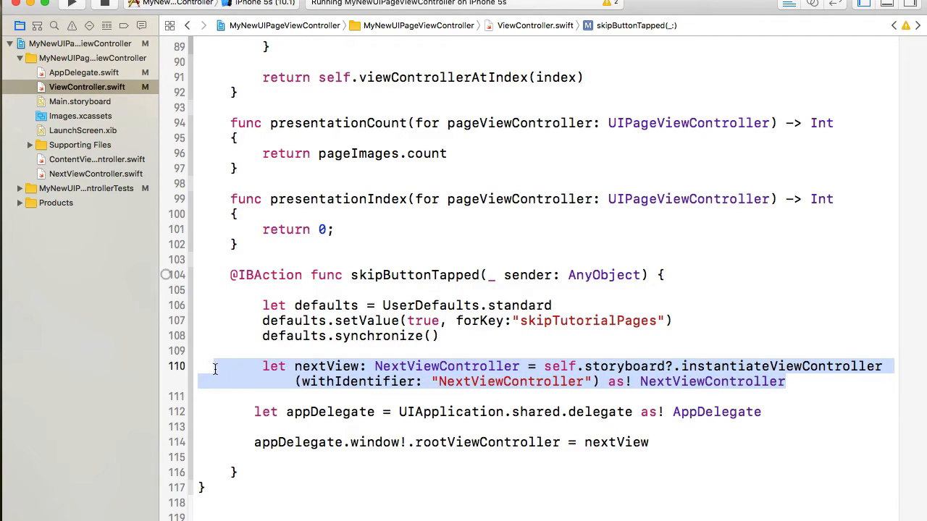
pyautogui.moveTo(512, 382)
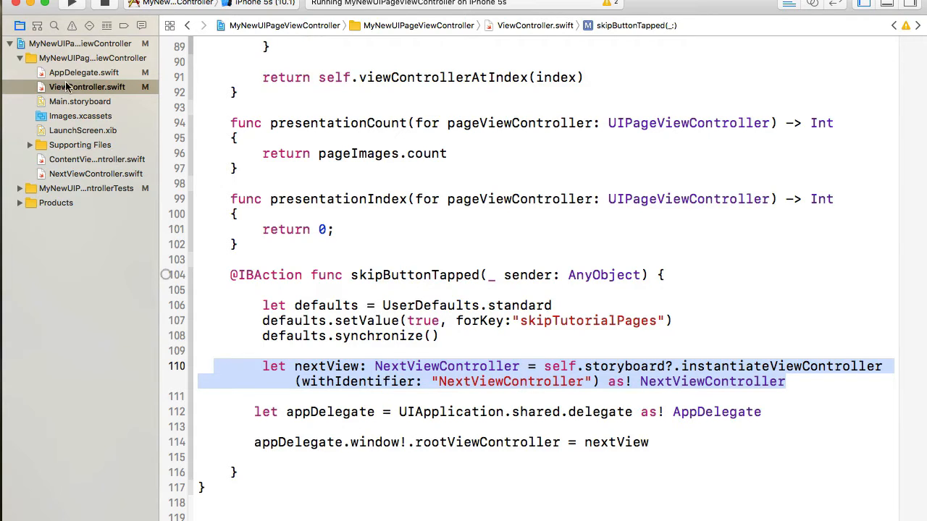
pyautogui.click(84, 71)
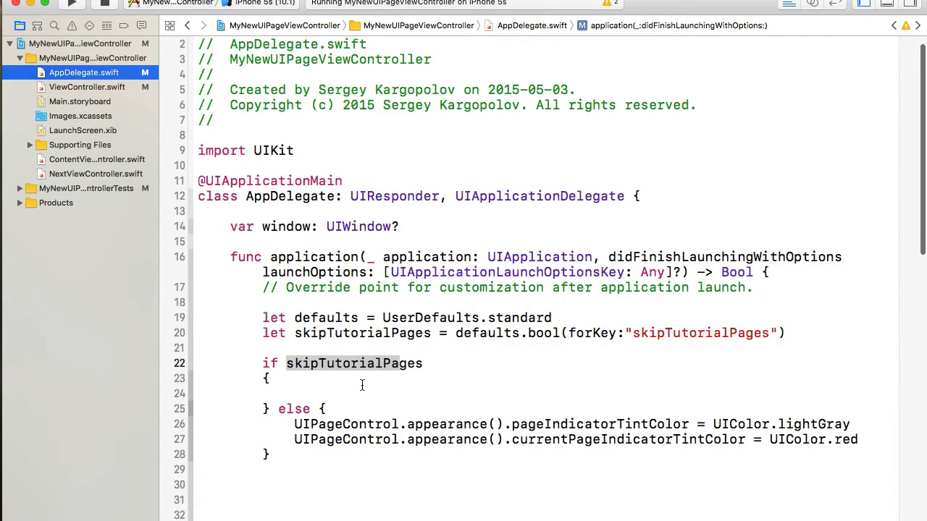
pyautogui.write('let nextView: NextViewController = self.storyboard?.instantiateViewController(withIdentifier: "NextViewController") as! NextViewController')
pyautogui.click(547, 394)
pyautogui.write('let m')
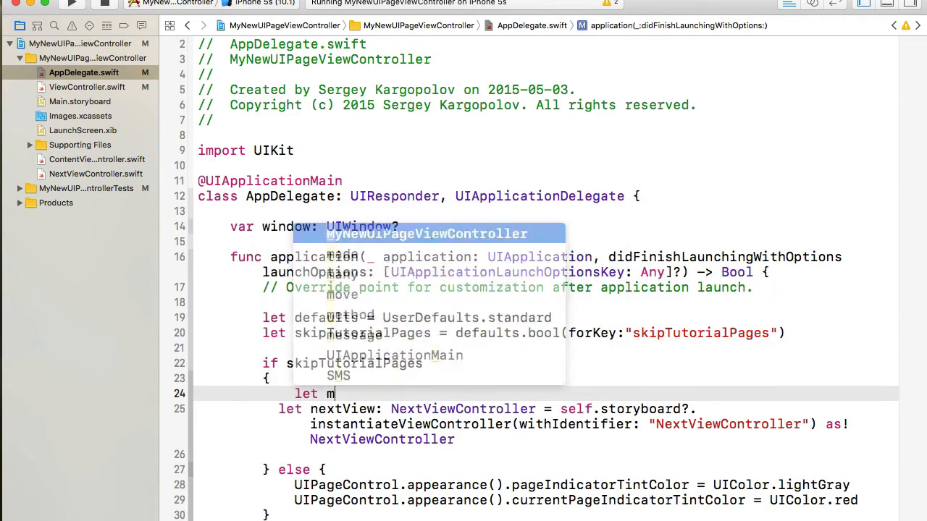
pyautogui.write('ain')
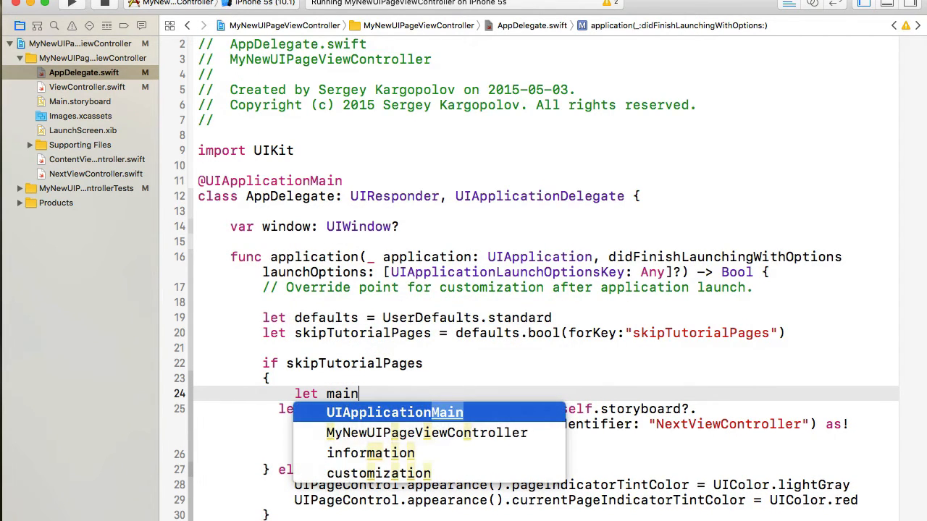
pyautogui.write('S')
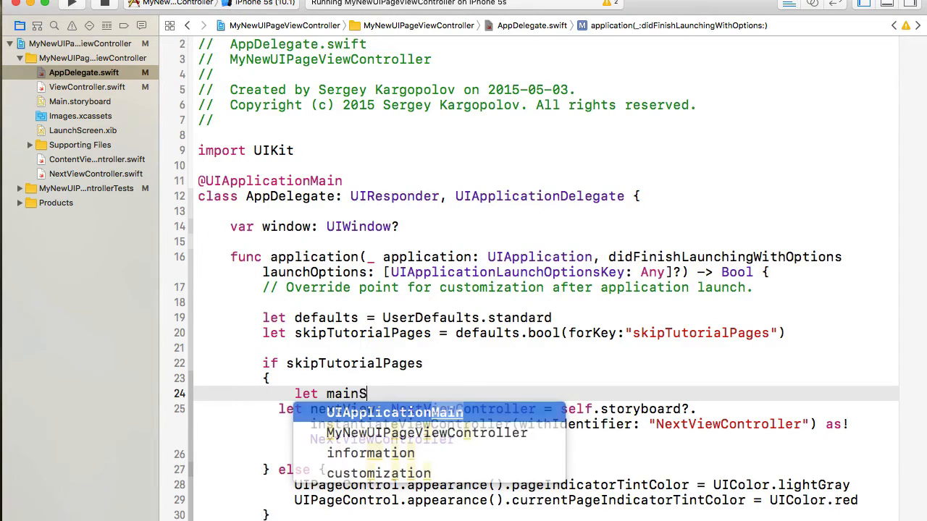
pyautogui.write('toryBoard')
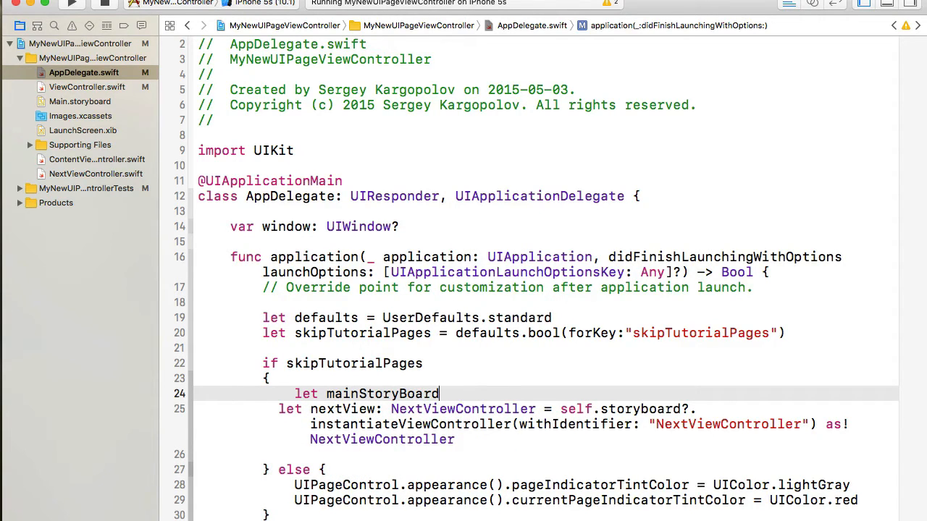
# Step: Complete 'let mainStoryBoard: UIStoryboard = UIStoryboard(name: "Main", bundle: nil)' in the if branch
pyautogui.write(': UIS')
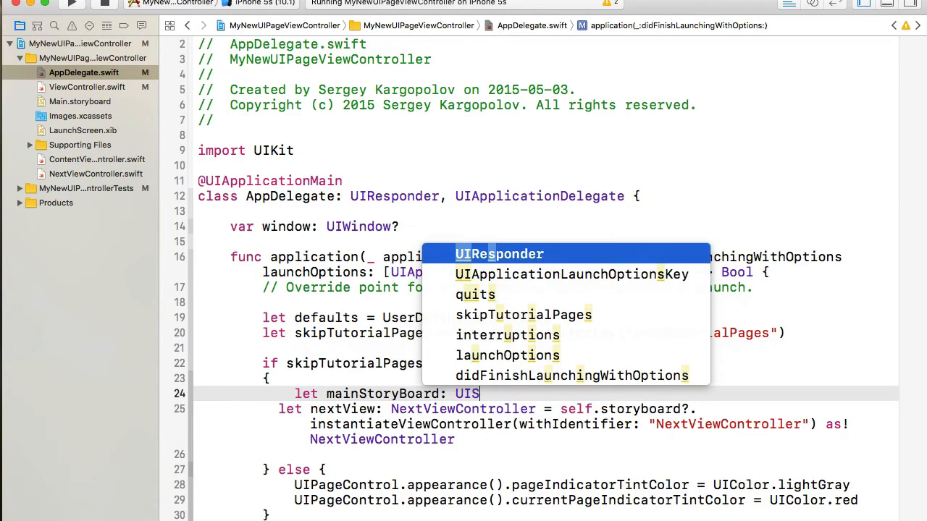
pyautogui.write('tory')
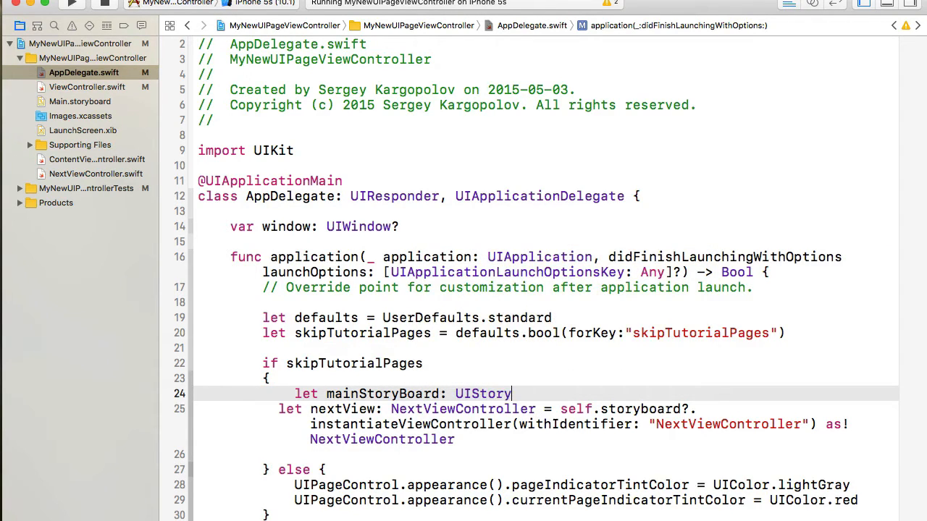
pyautogui.write('board = UI')
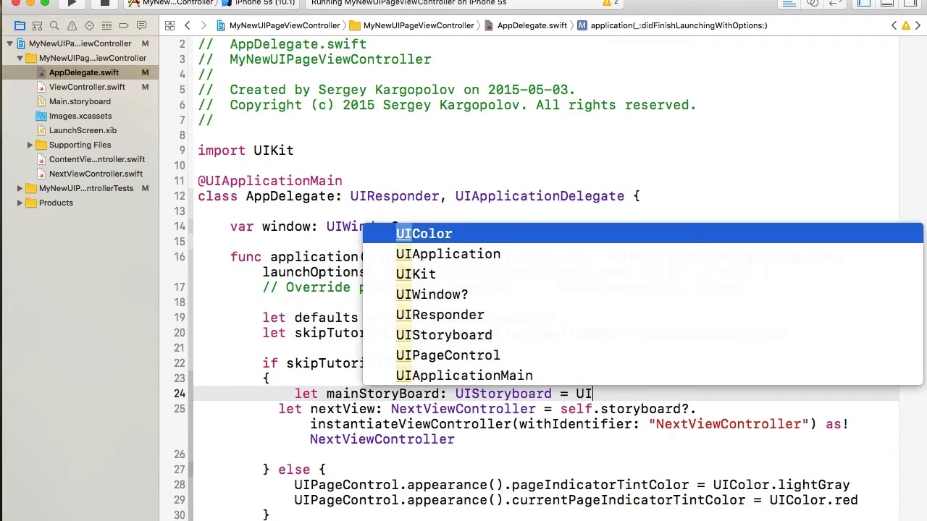
pyautogui.write('Storyboard')
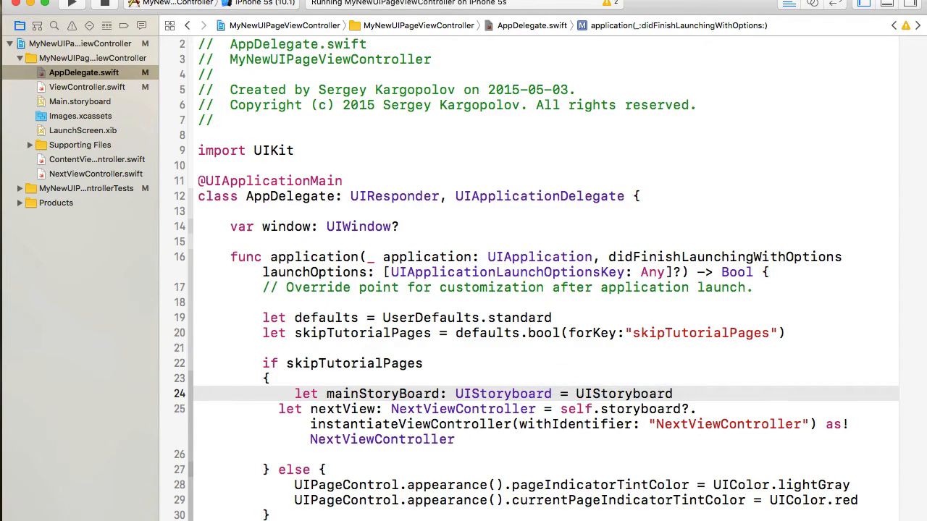
pyautogui.write('(name)')
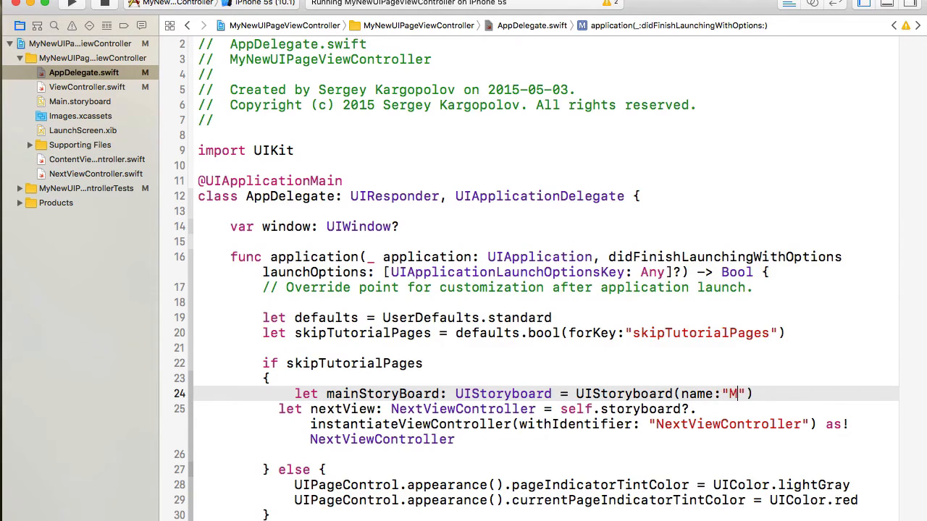
pyautogui.write('ain')
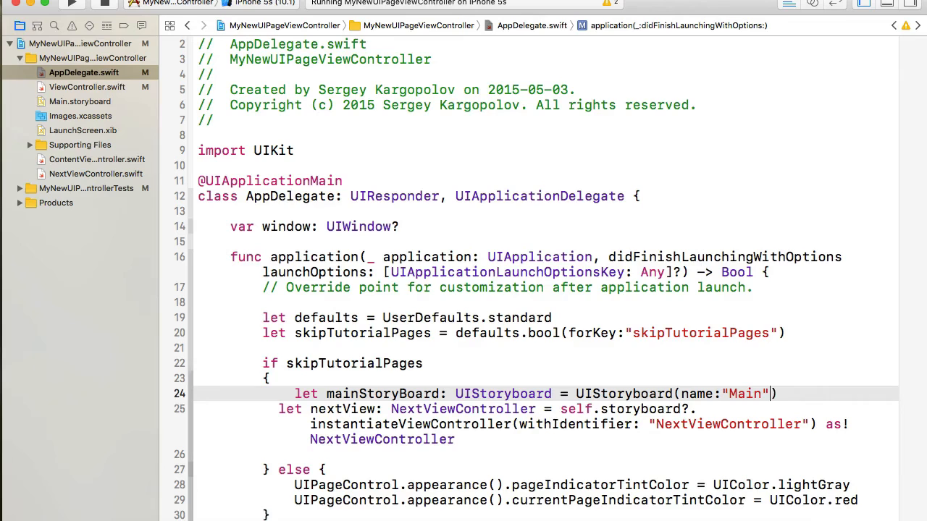
pyautogui.write(', bundle:')
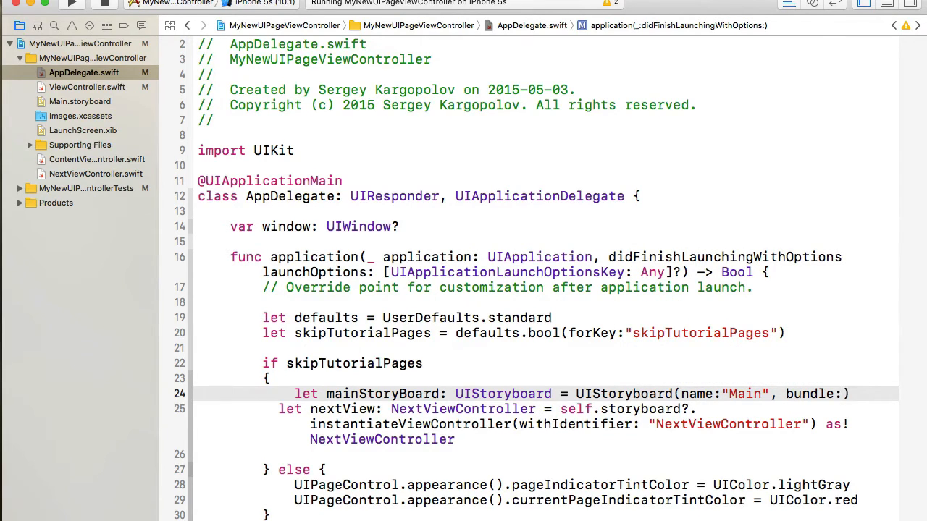
pyautogui.write('nil')
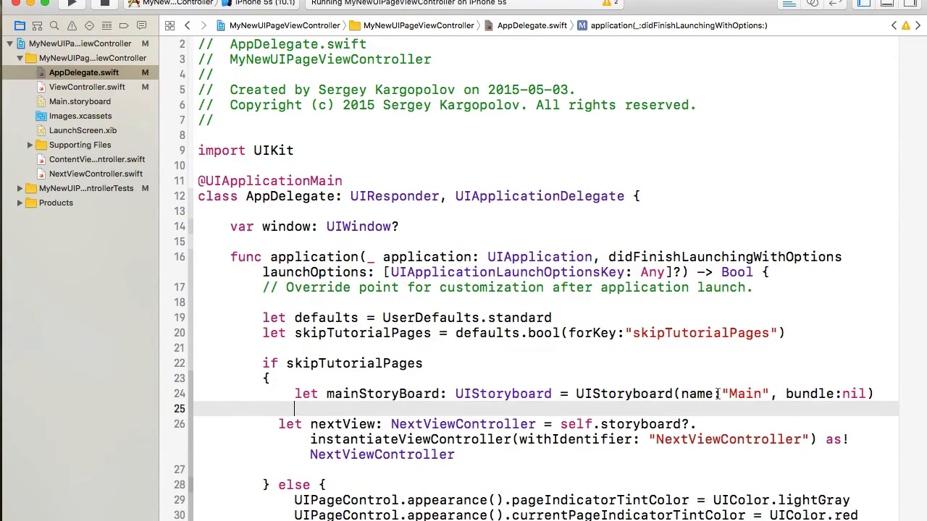
# Step: On line 28, write 'window?.rootViewController = nextView' in the skip branch
pyautogui.doubleClick(383, 393)
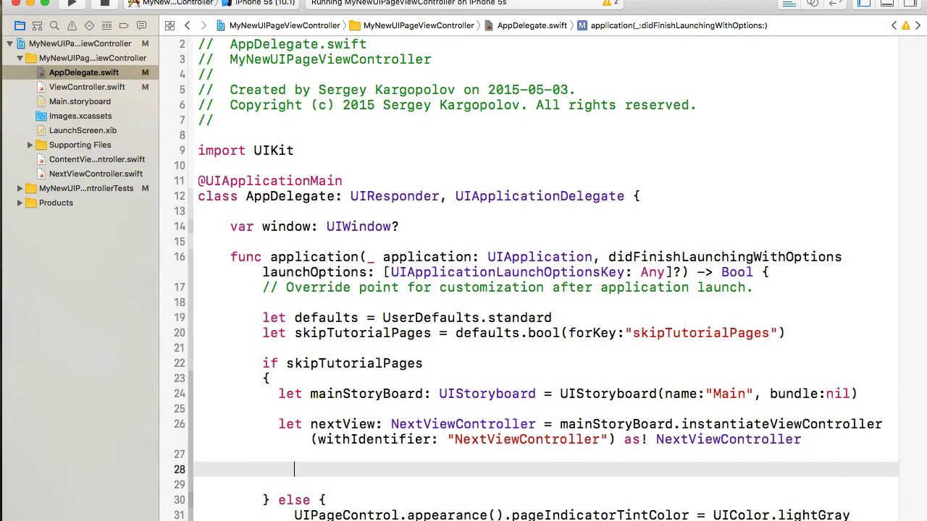
pyautogui.write('window?.rootViewCo')
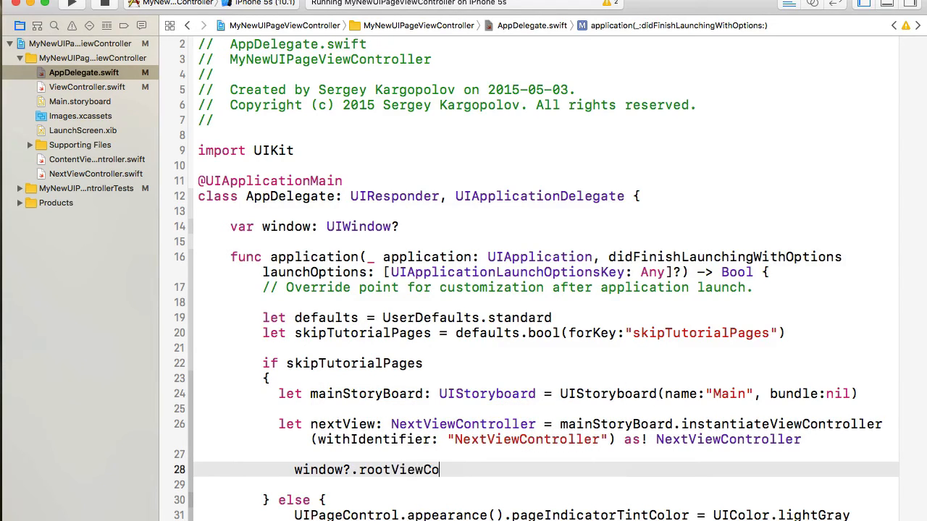
pyautogui.write('ntroller')
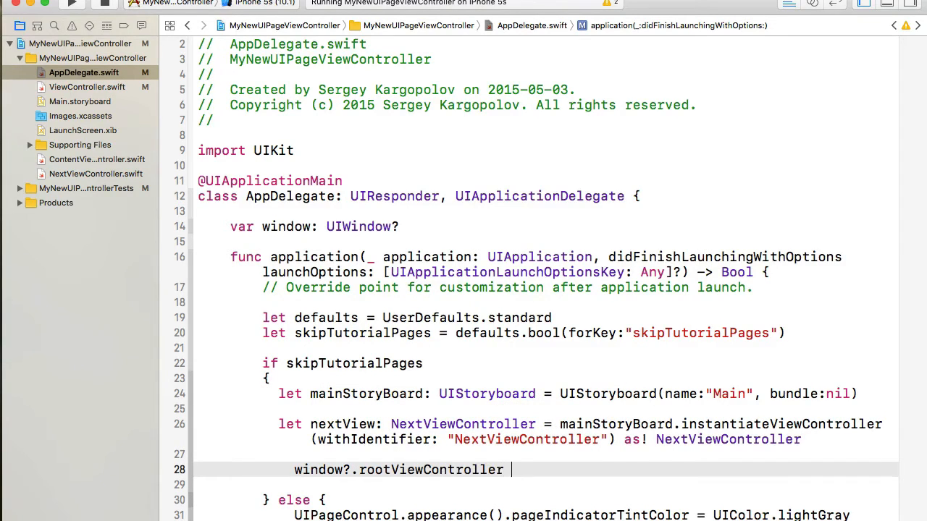
pyautogui.write('=')
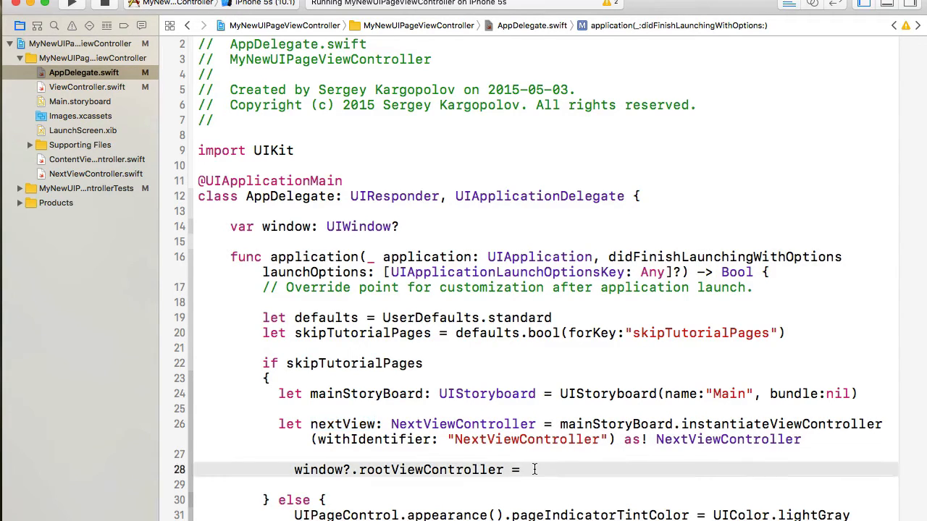
pyautogui.write('nextView')
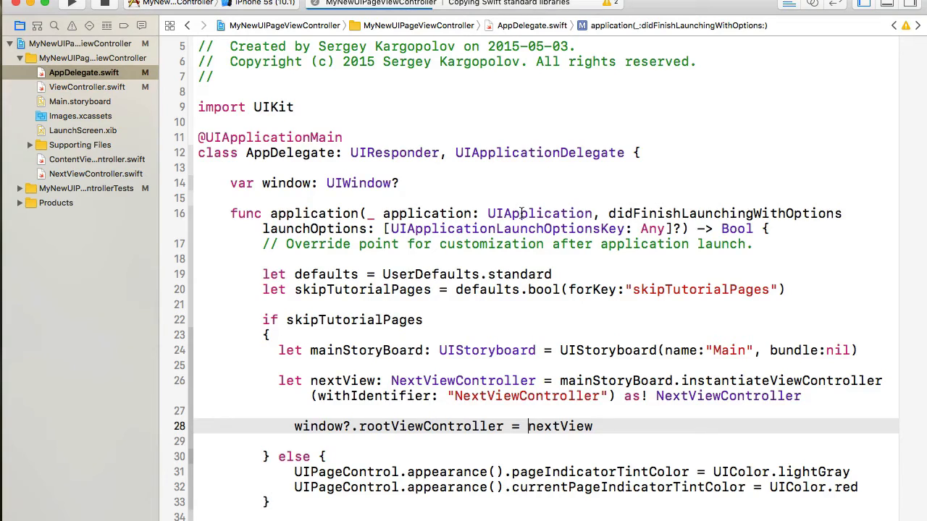
# Step: Build and run the app on the iPhone 5s simulator, stopping at the line 19 breakpoint
pyautogui.click(71, 4)
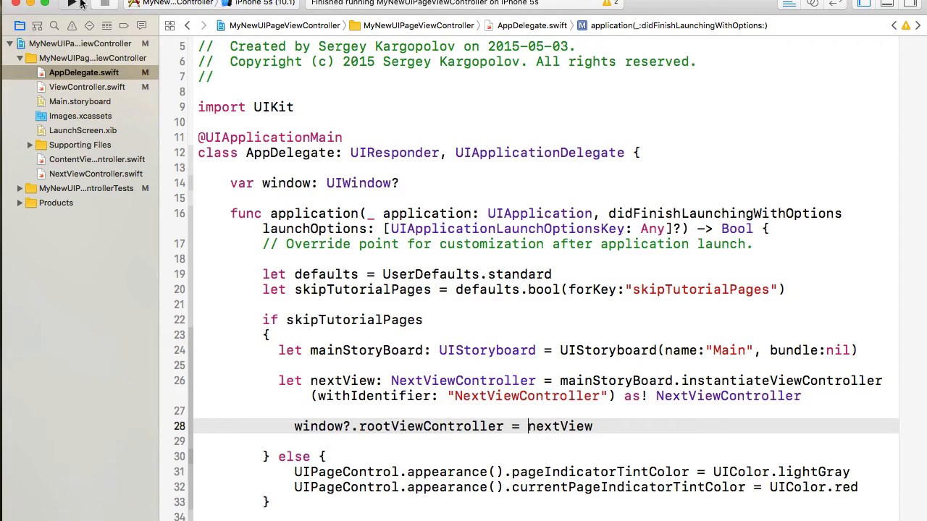
pyautogui.click(72, 4)
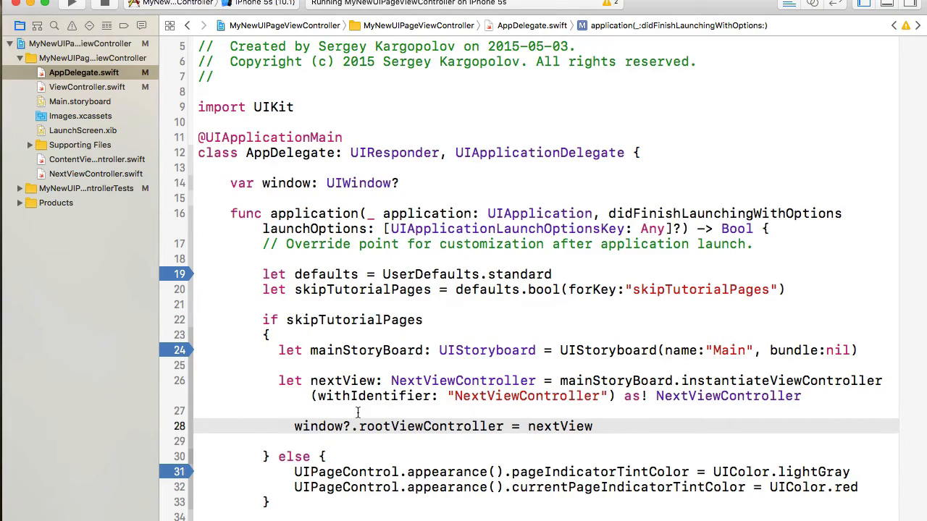
pyautogui.scroll(-3)
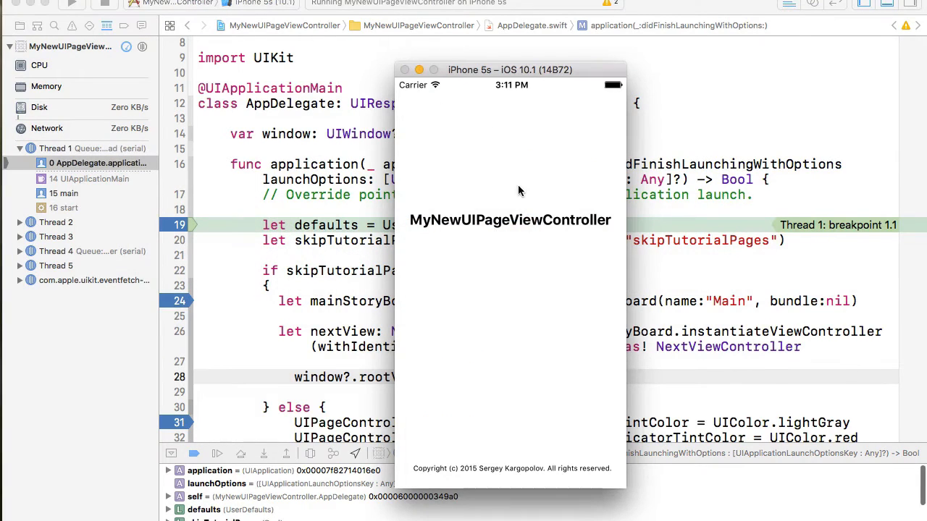
pyautogui.moveTo(502, 232)
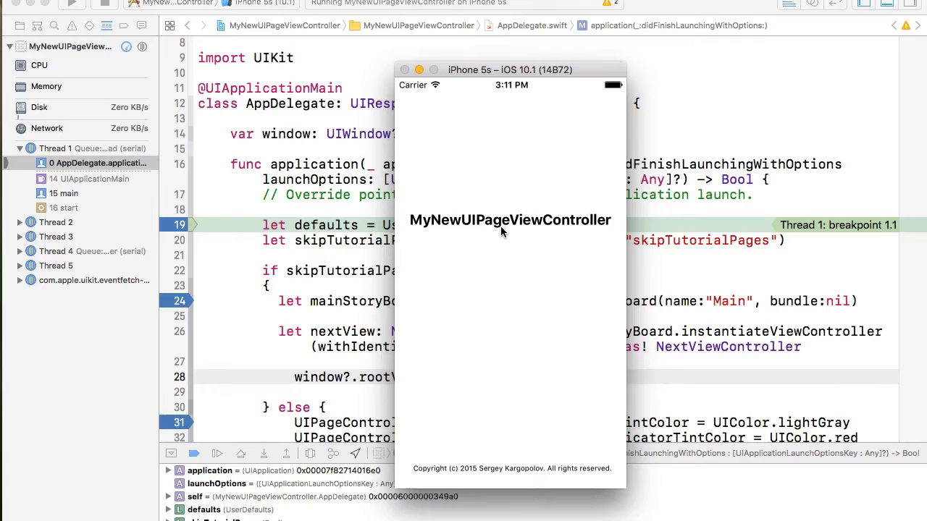
# Step: Continue past the launch breakpoint so the tutorial page with Skip appears
pyautogui.click(241, 453)
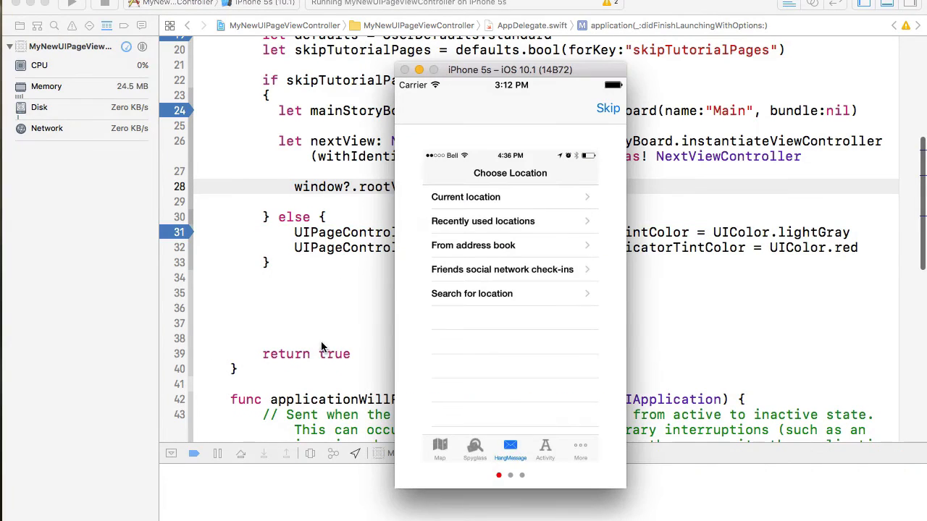
pyautogui.moveTo(547, 253)
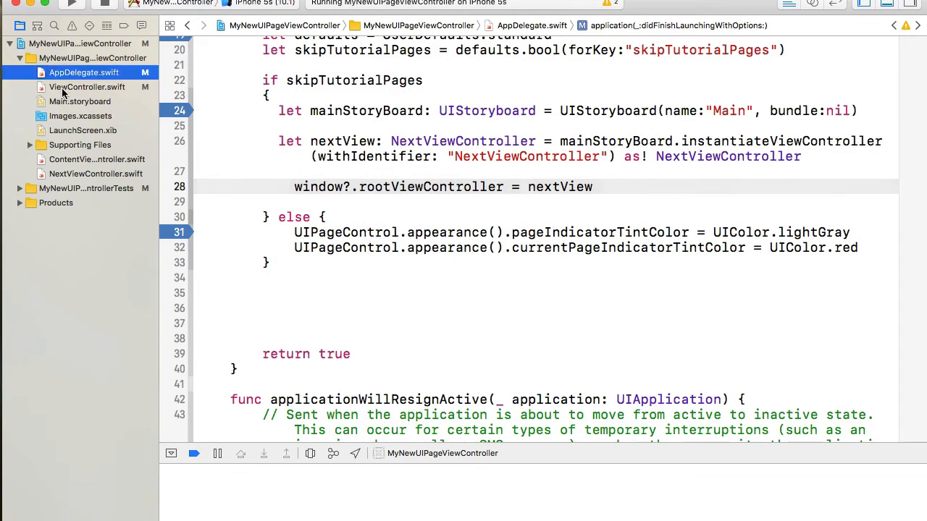
# Step: Open ViewController.swift, tap Skip, step over saving skipTutorialPages, then continue
pyautogui.click(86, 87)
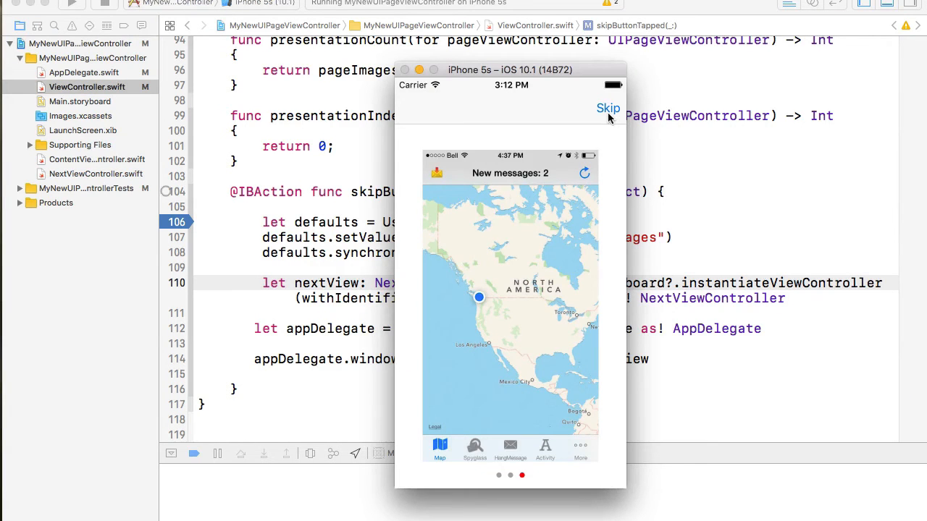
pyautogui.click(608, 108)
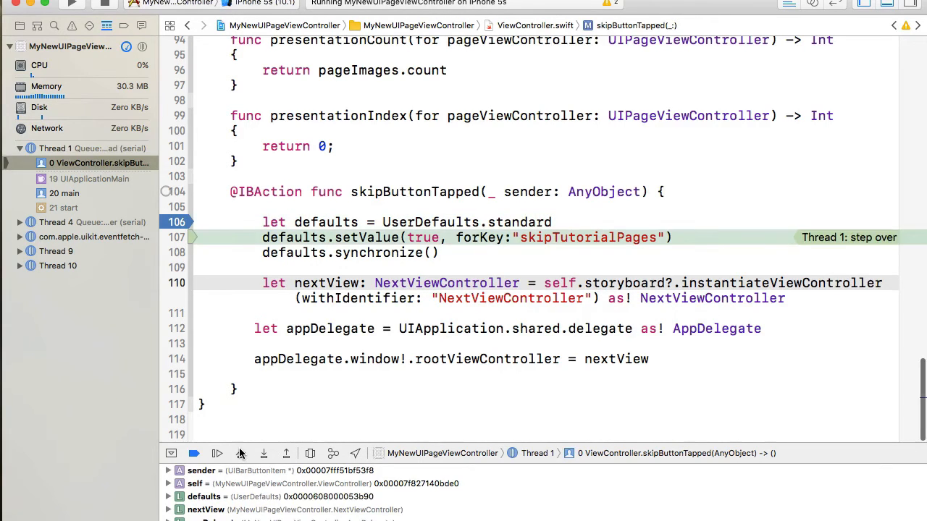
pyautogui.click(217, 454)
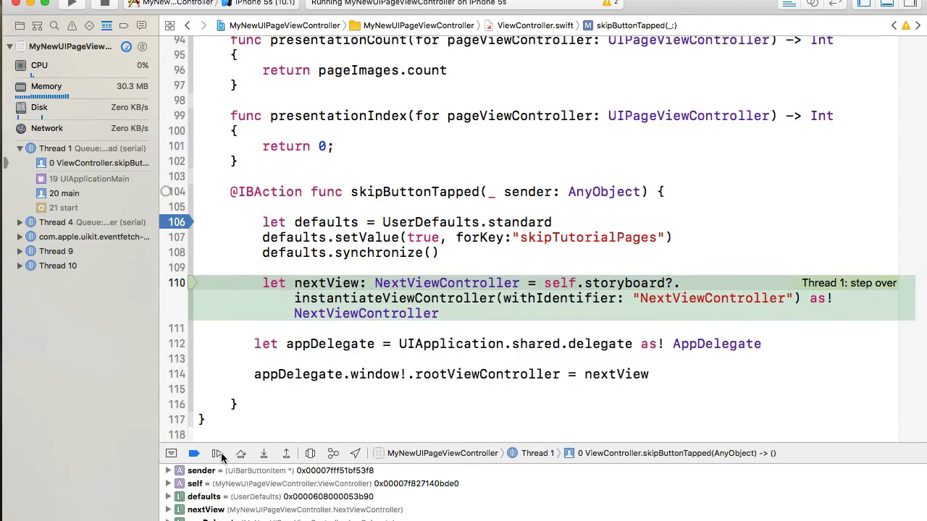
pyautogui.click(216, 453)
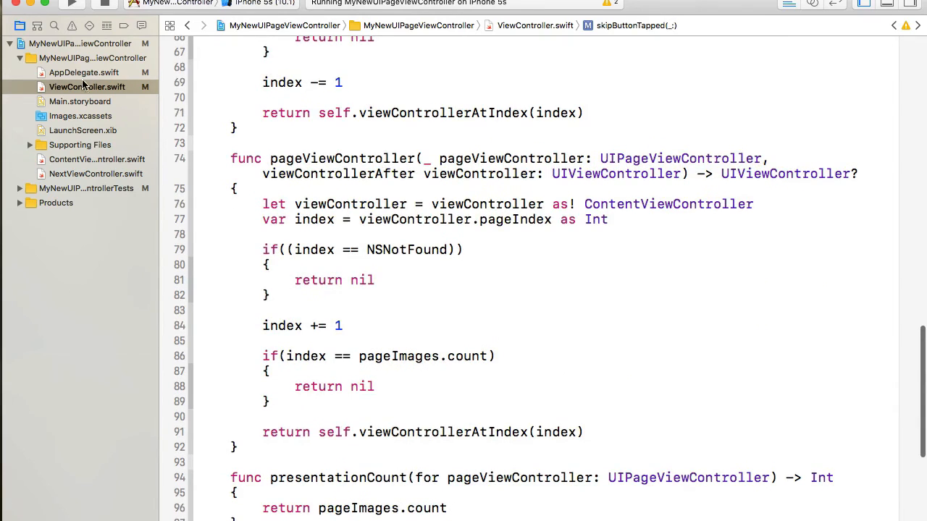
# Step: Step through AppDelegate launch into the skip branch, then continue to 'Next new'
pyautogui.click(84, 73)
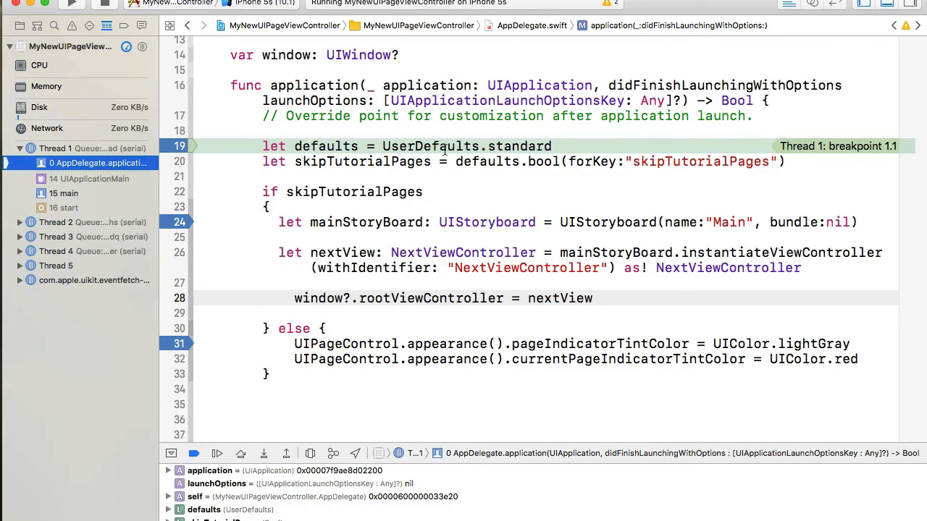
pyautogui.click(216, 454)
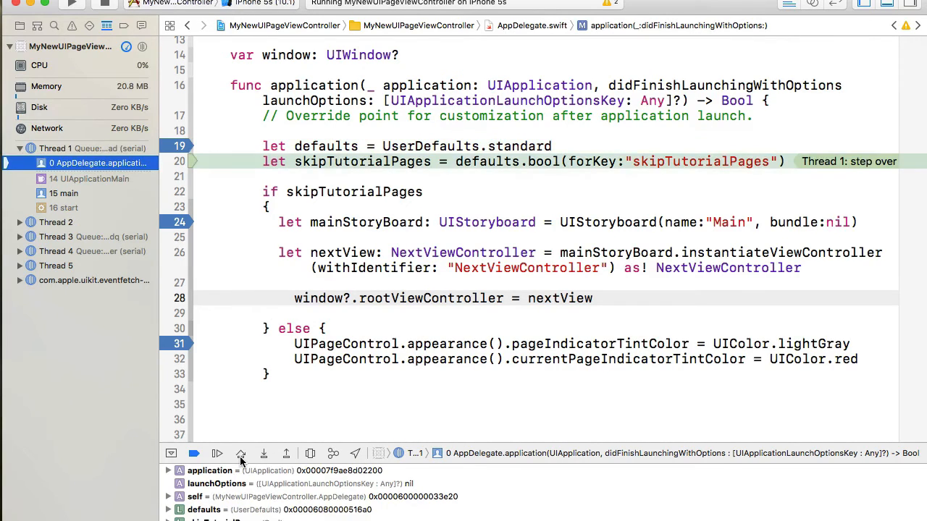
pyautogui.click(217, 453)
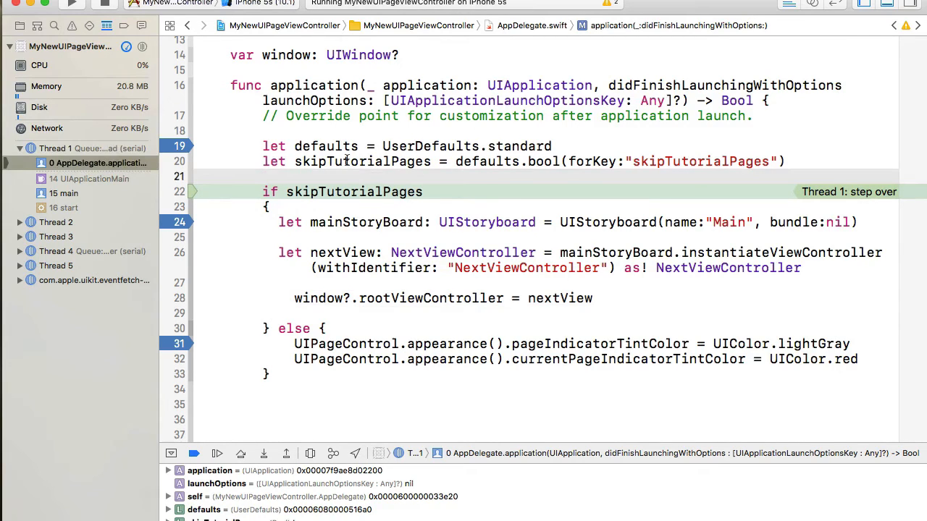
pyautogui.moveTo(354, 161)
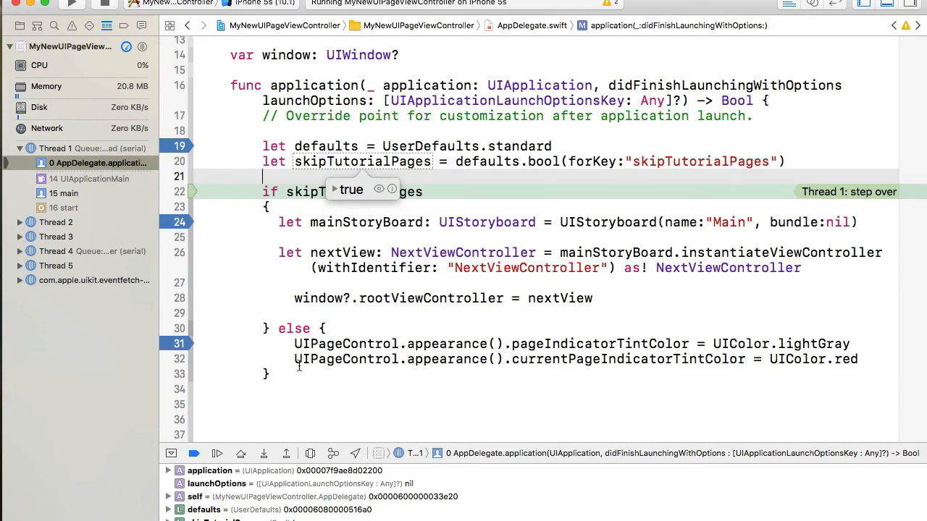
pyautogui.click(217, 453)
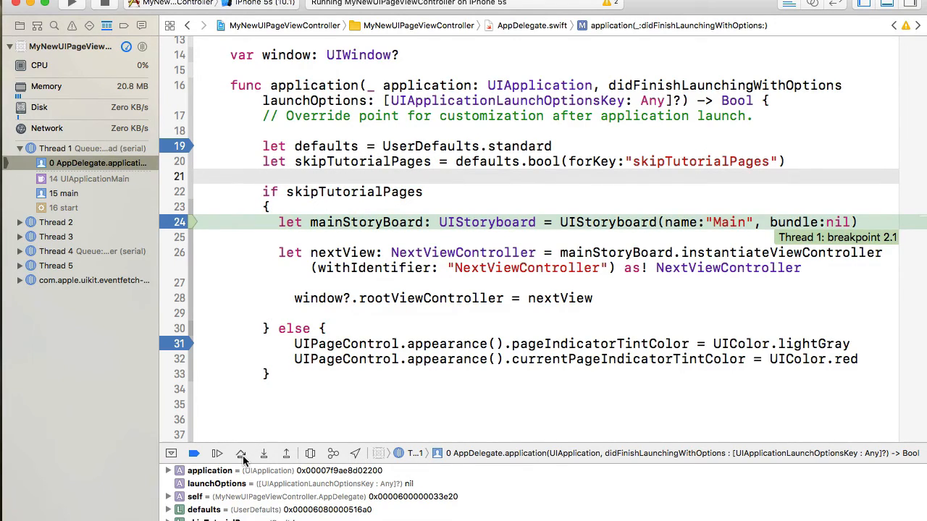
pyautogui.click(216, 454)
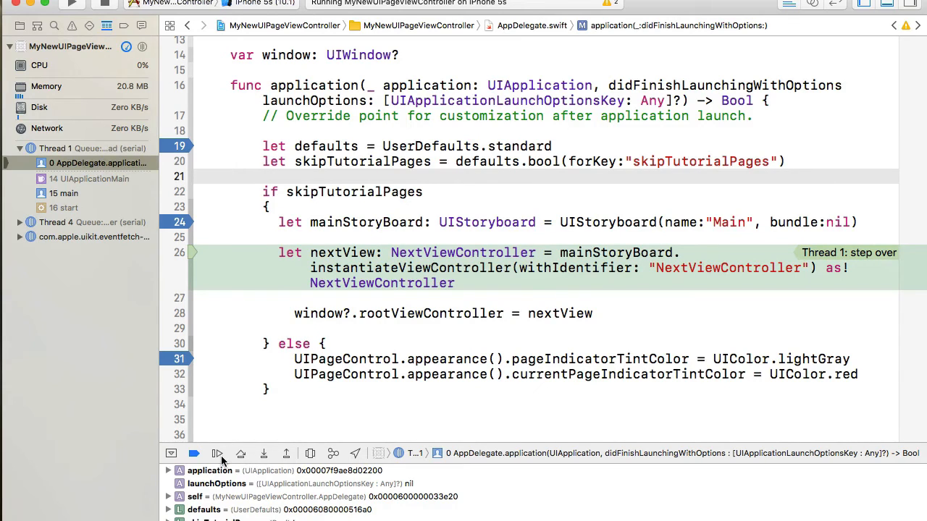
pyautogui.click(216, 454)
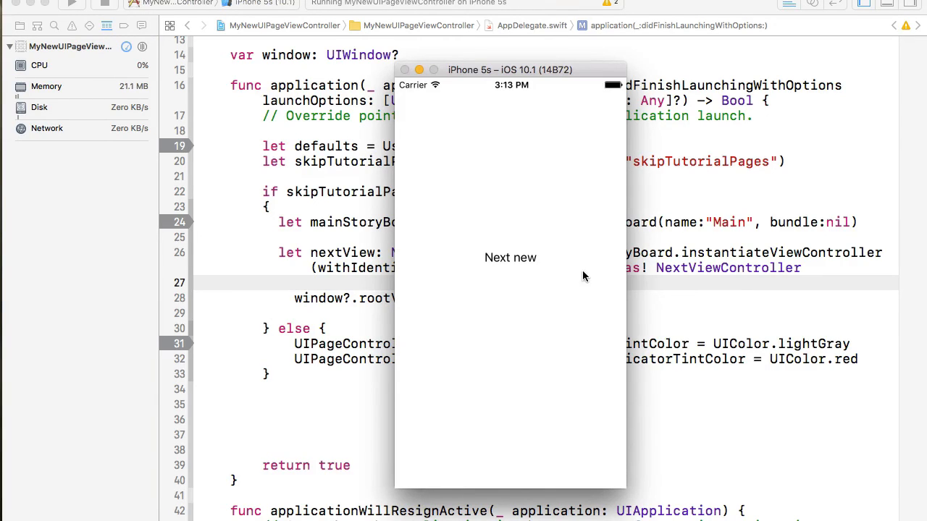
pyautogui.moveTo(417, 239)
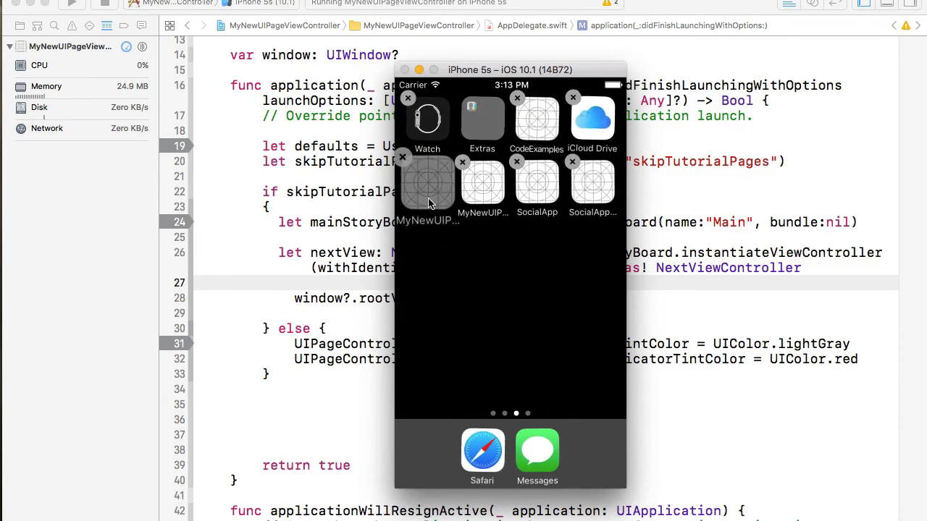
# Step: Delete the MyNewUIPageViewController app and its data from the simulator
pyautogui.click(403, 157)
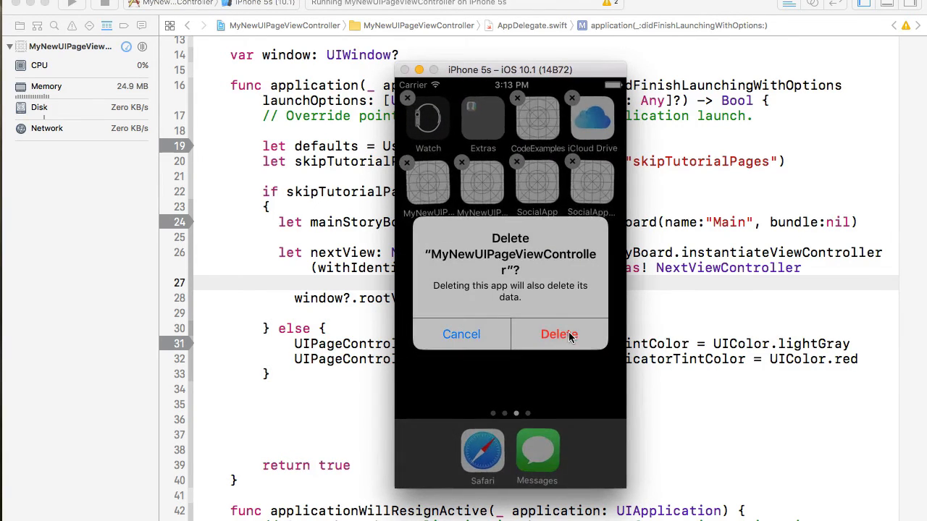
pyautogui.click(559, 334)
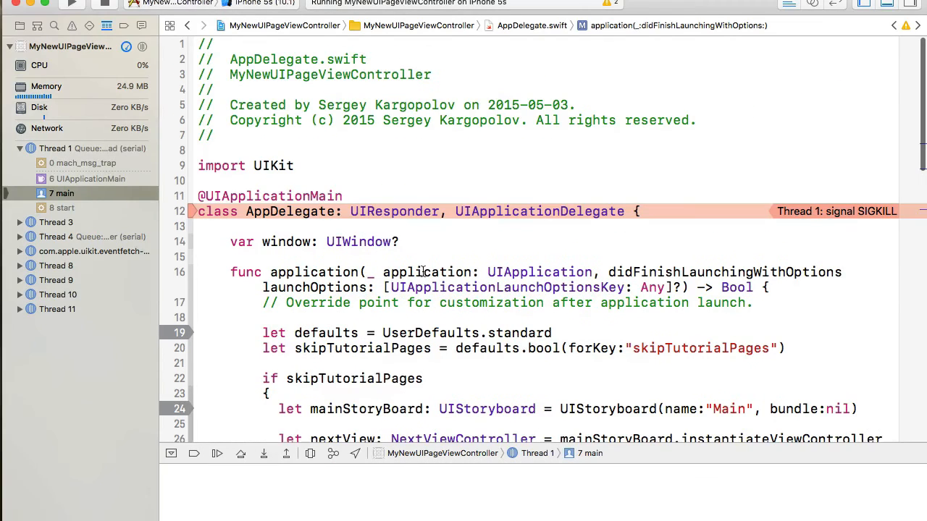
# Step: Run the reinstalled app, skip its tutorial to reach 'Next new', and move the simulator aside
pyautogui.click(94, 4)
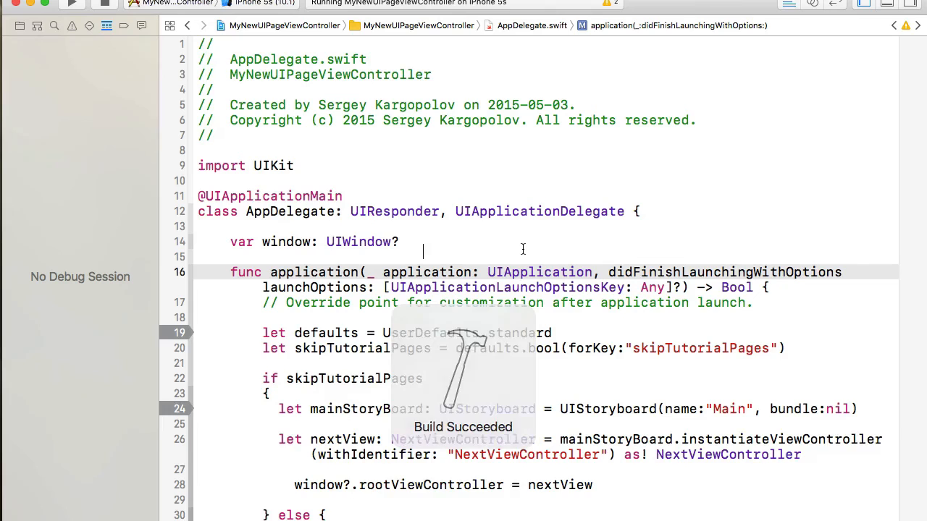
pyautogui.scroll(-3)
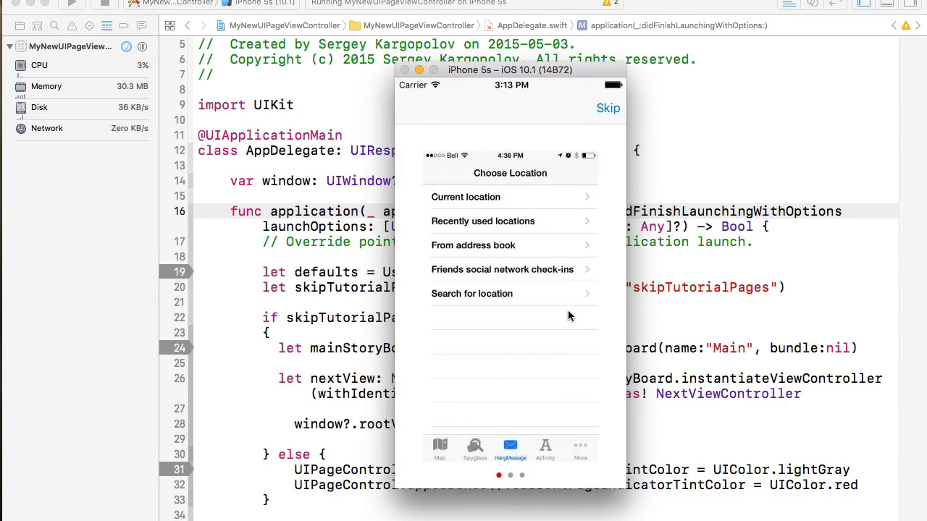
pyautogui.click(608, 107)
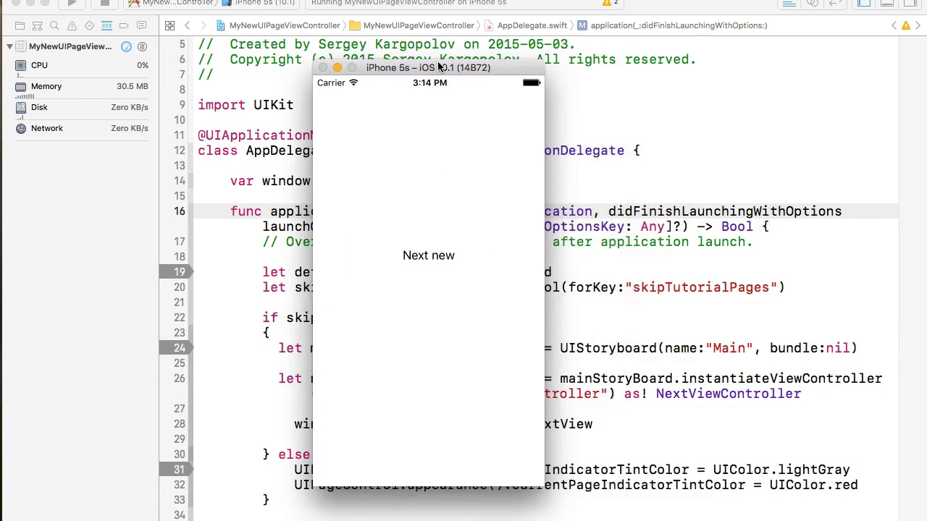
pyautogui.moveTo(429, 67); pyautogui.dragTo(517, 64)
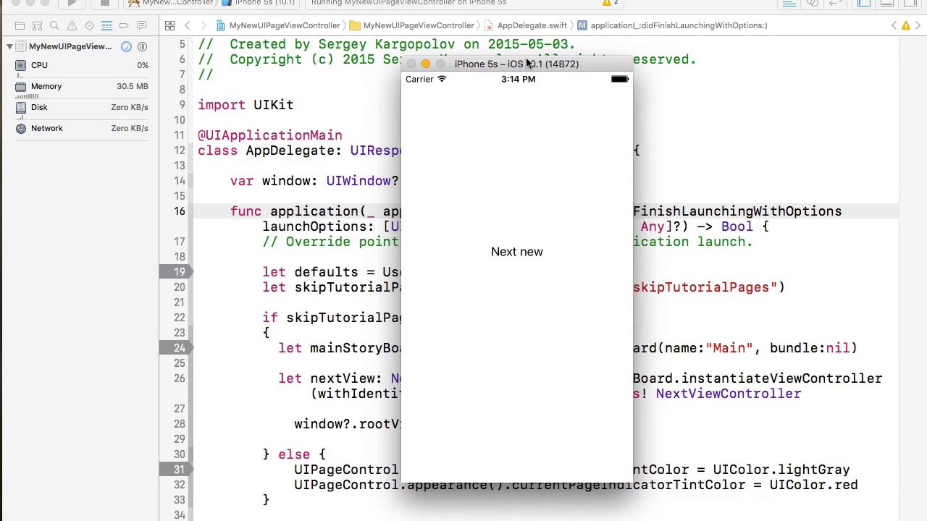